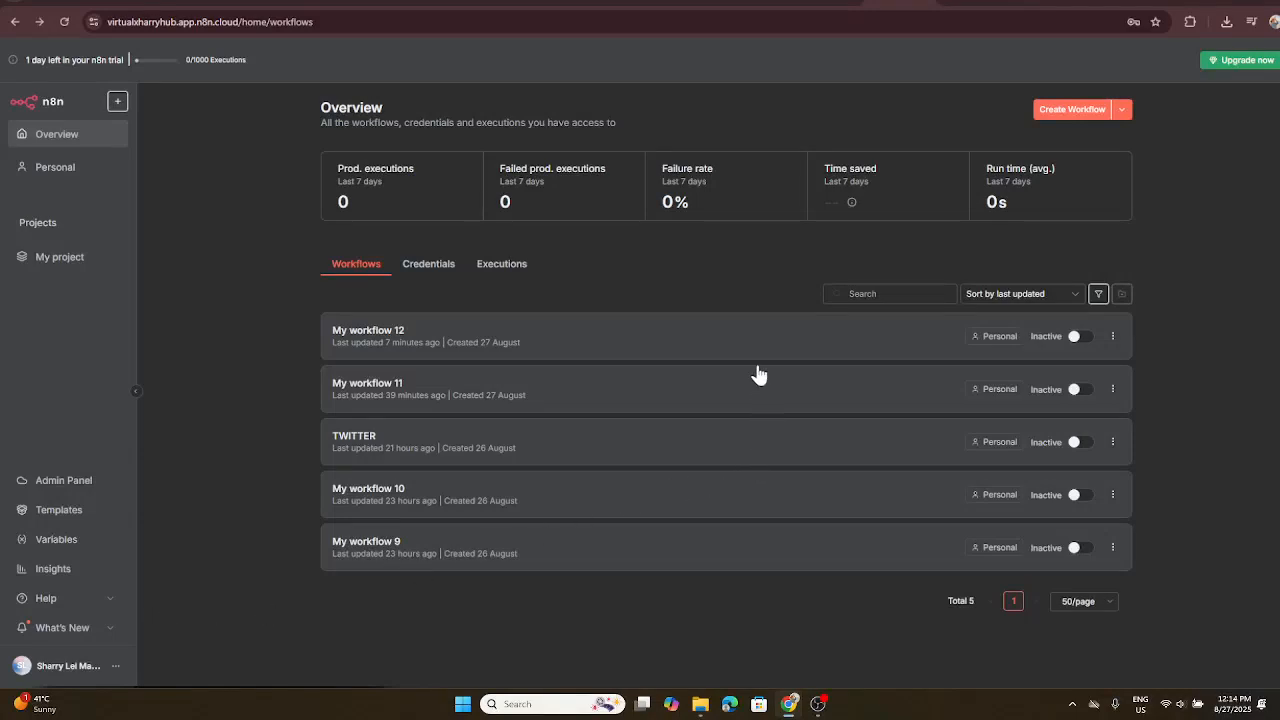
mouse_move(758, 377)
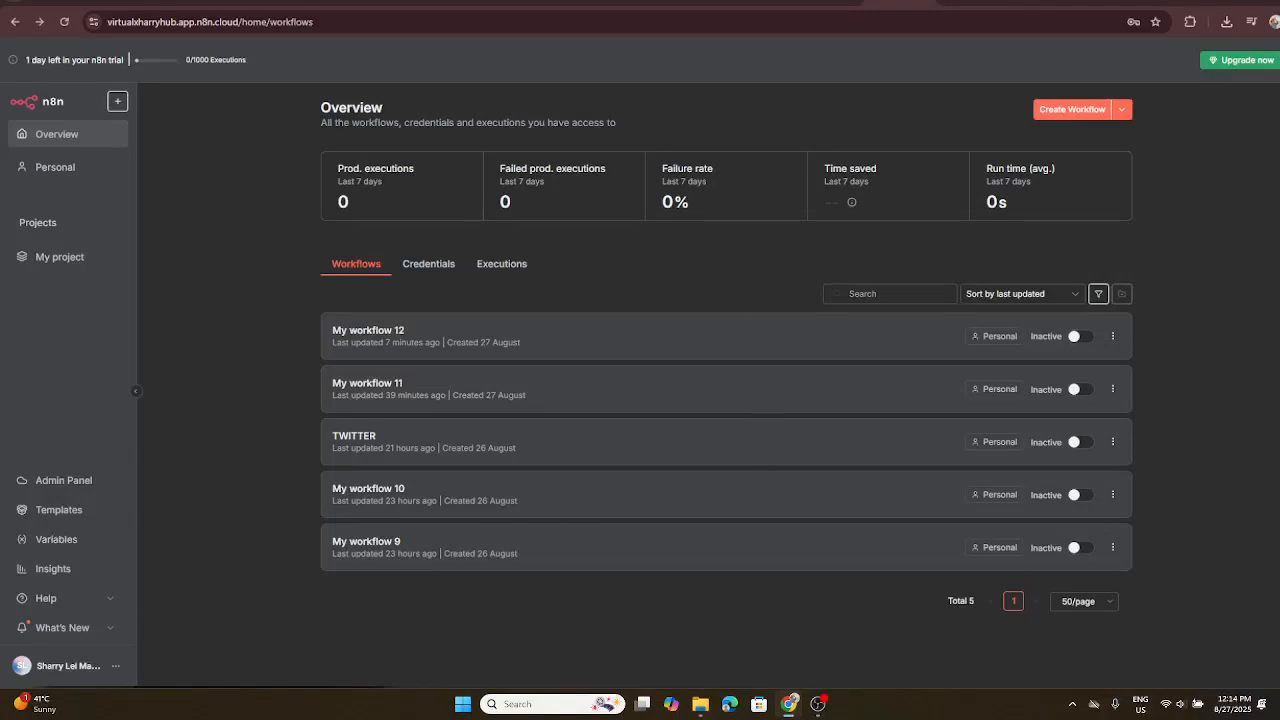
mouse_move(1272, 251)
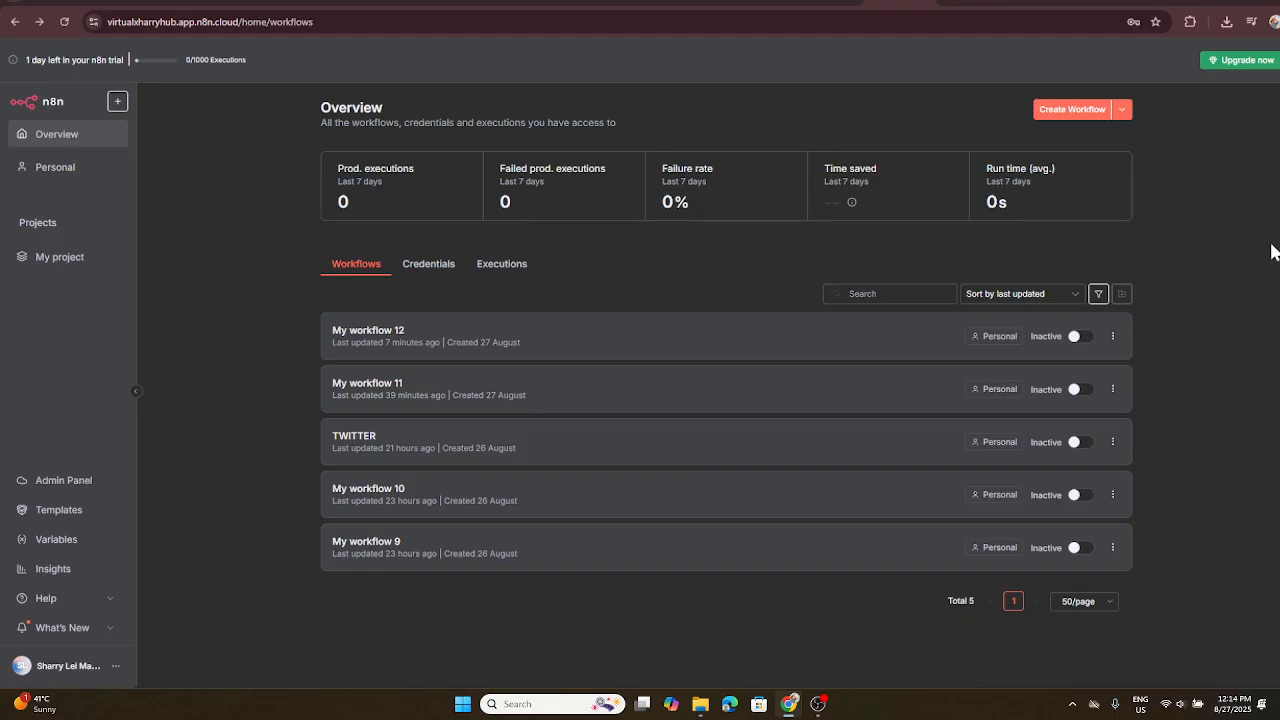
mouse_move(1059, 61)
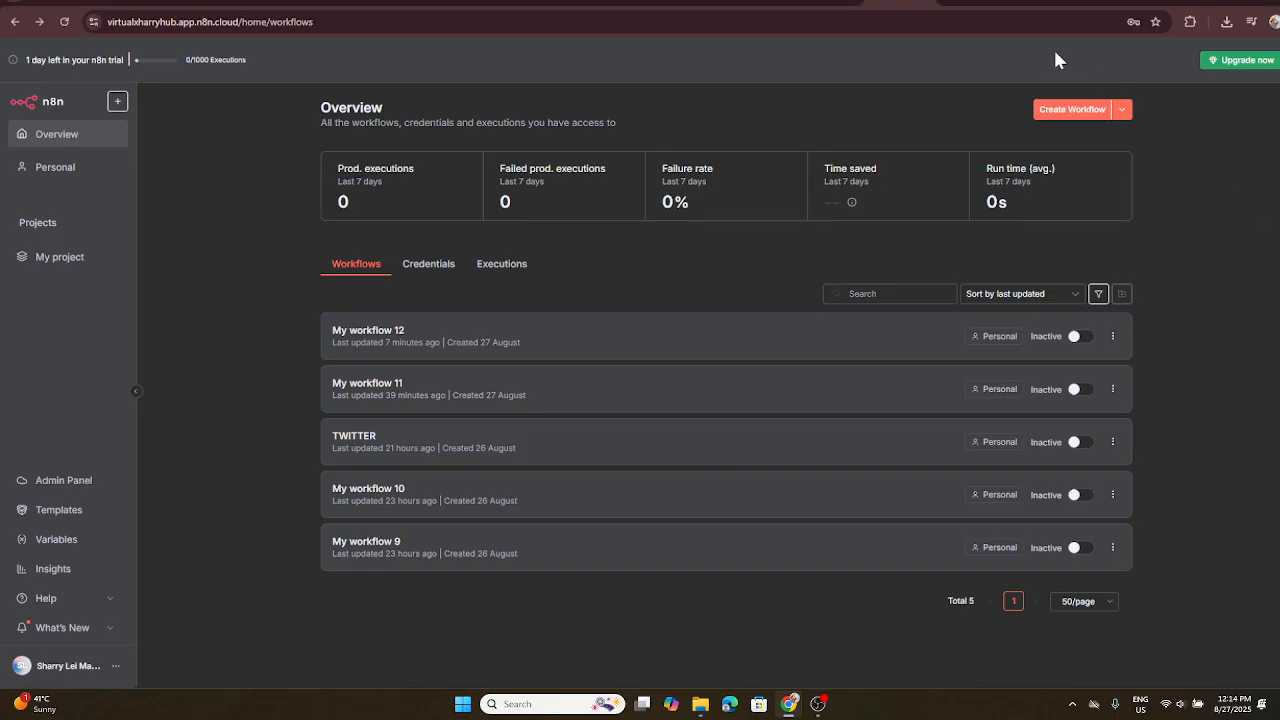
mouse_move(44, 124)
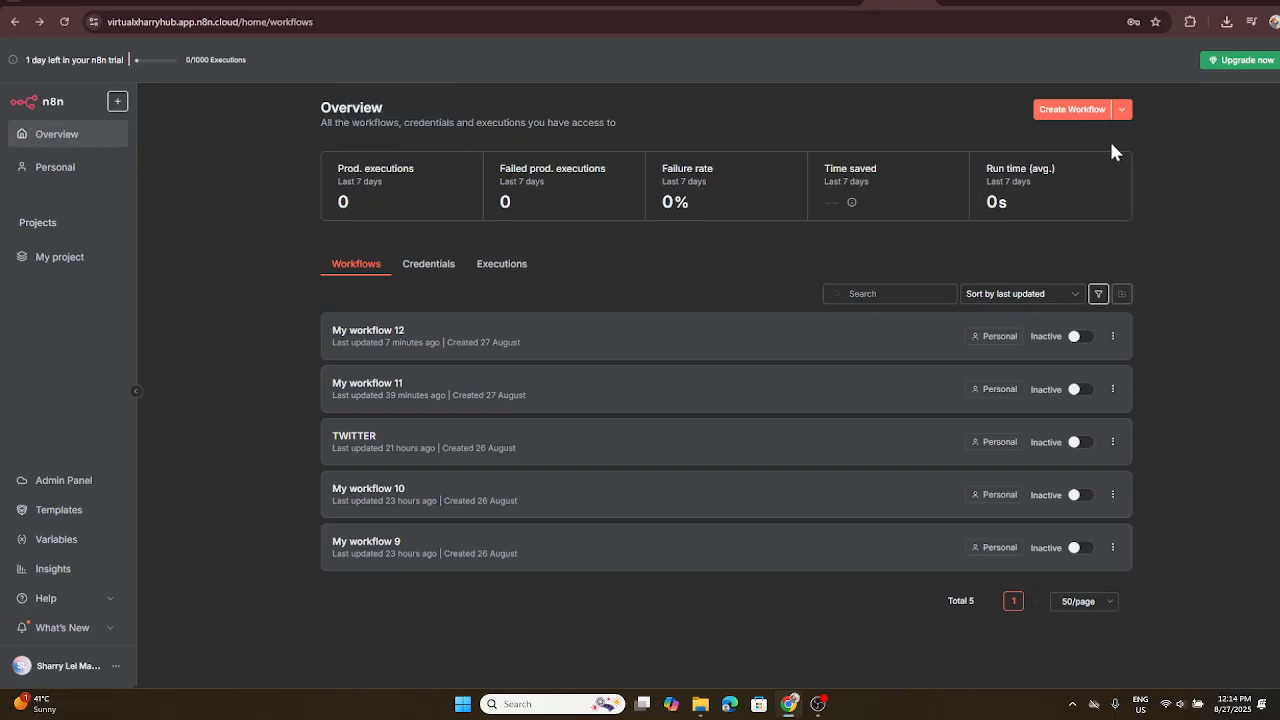
mouse_move(1146, 136)
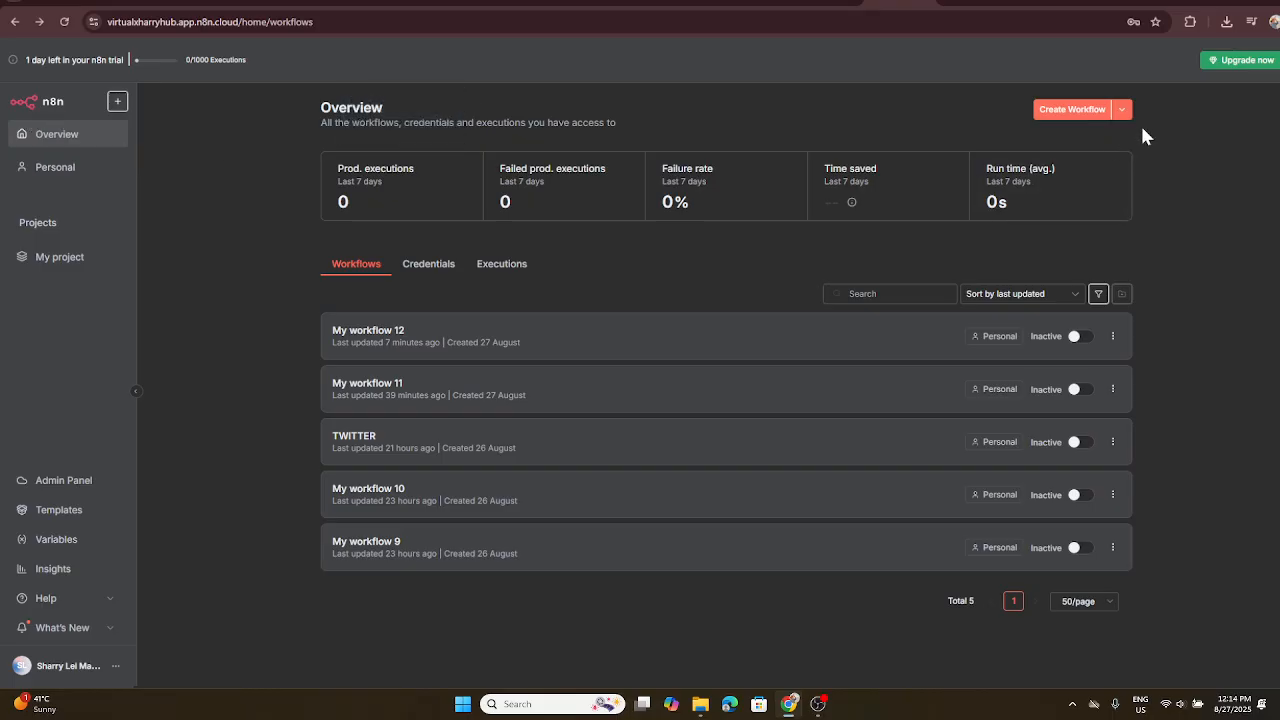
mouse_move(1083, 90)
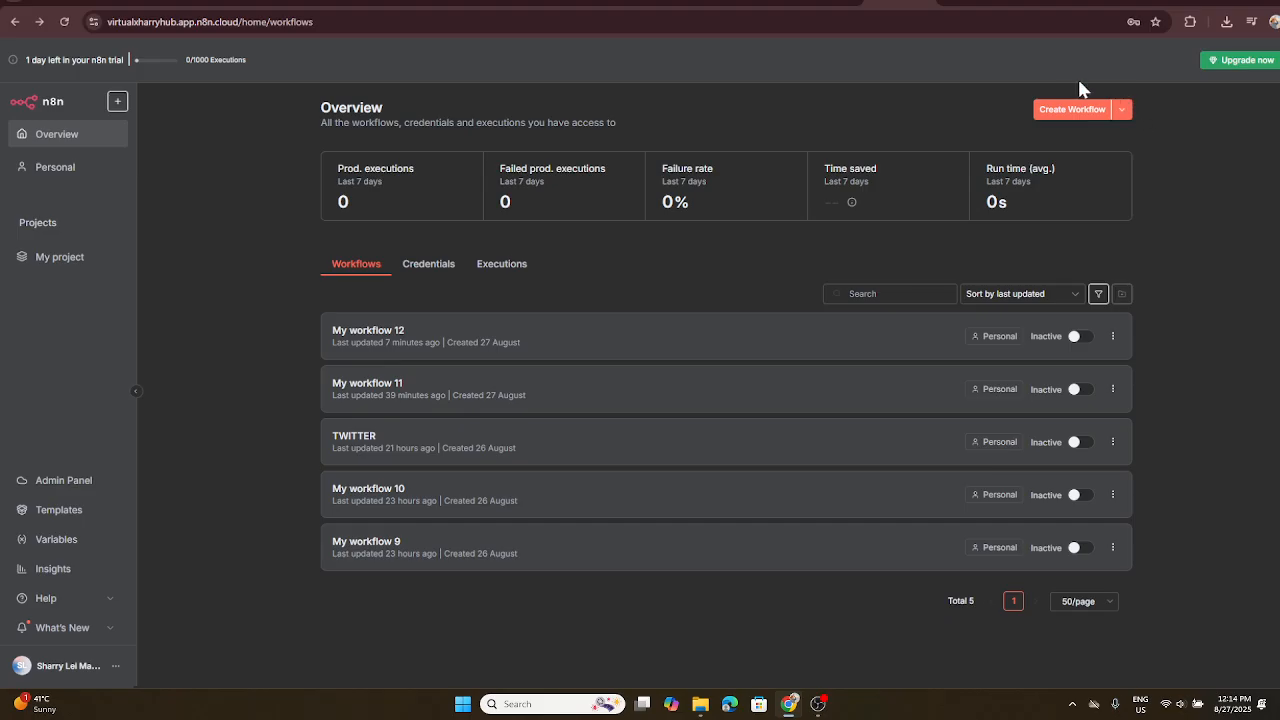
mouse_move(1084, 128)
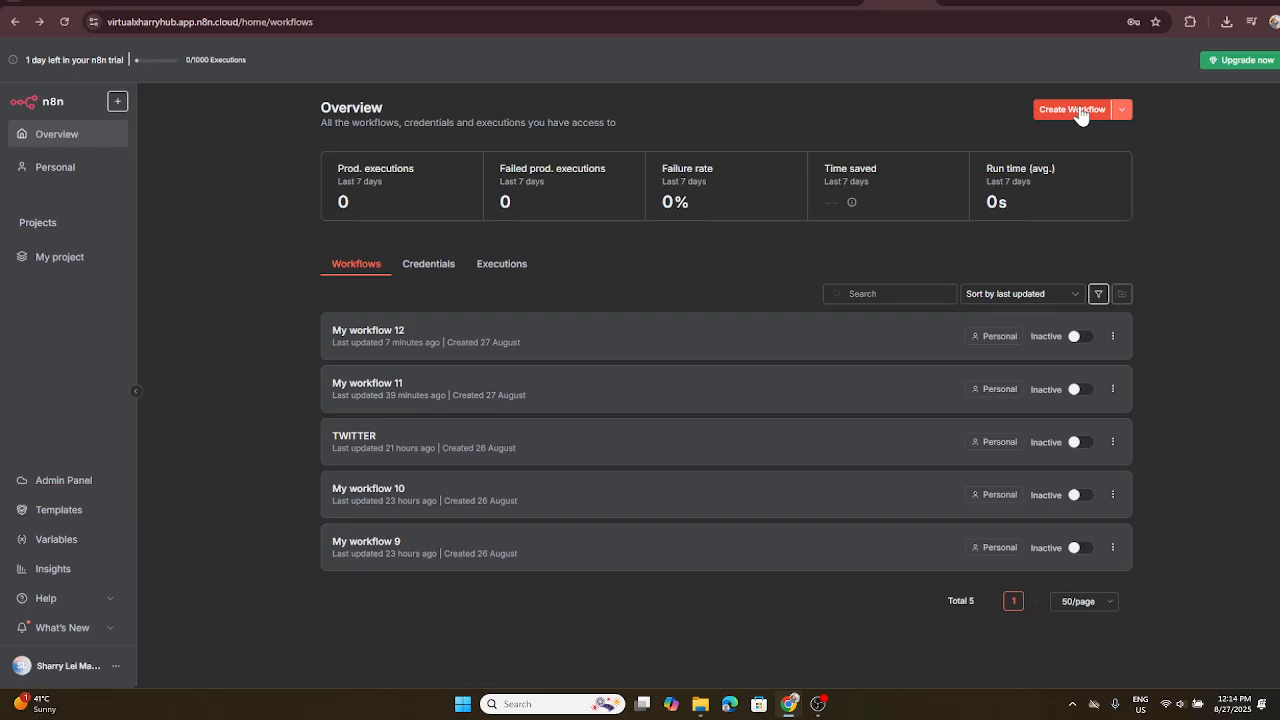
mouse_move(1068, 116)
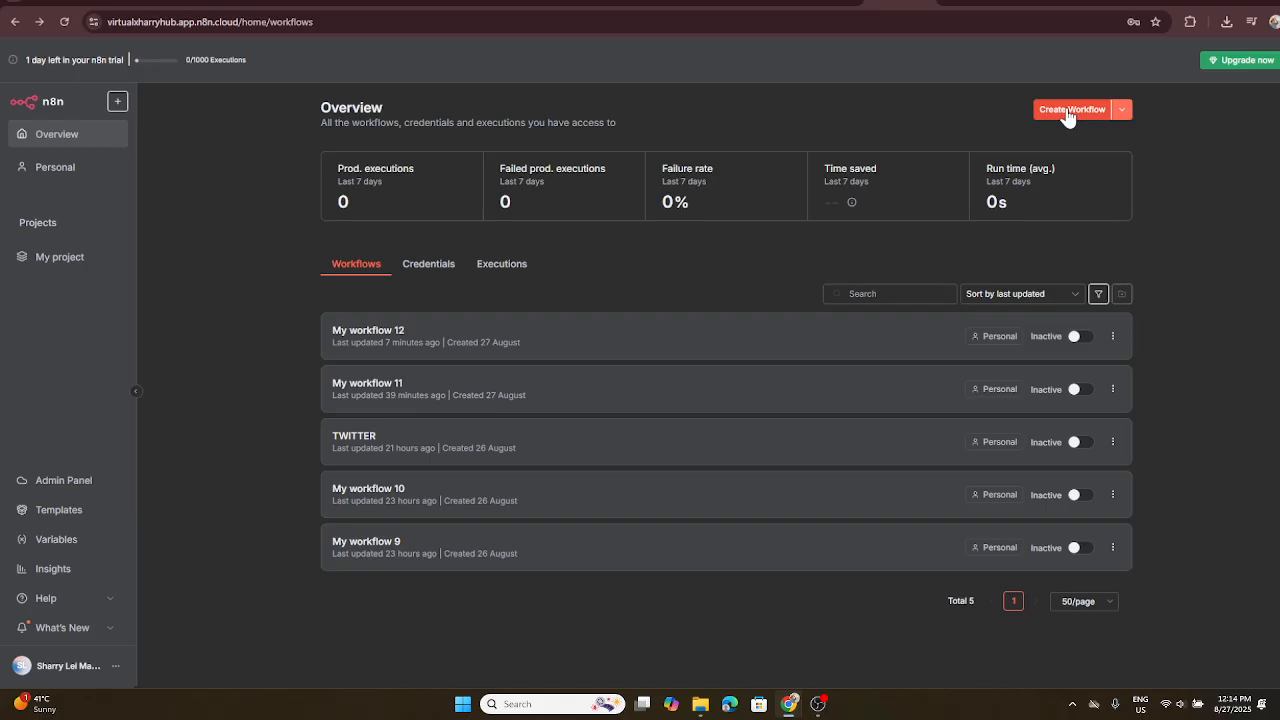
- Create a new empty workflow from the Overview page
left_click(1072, 109)
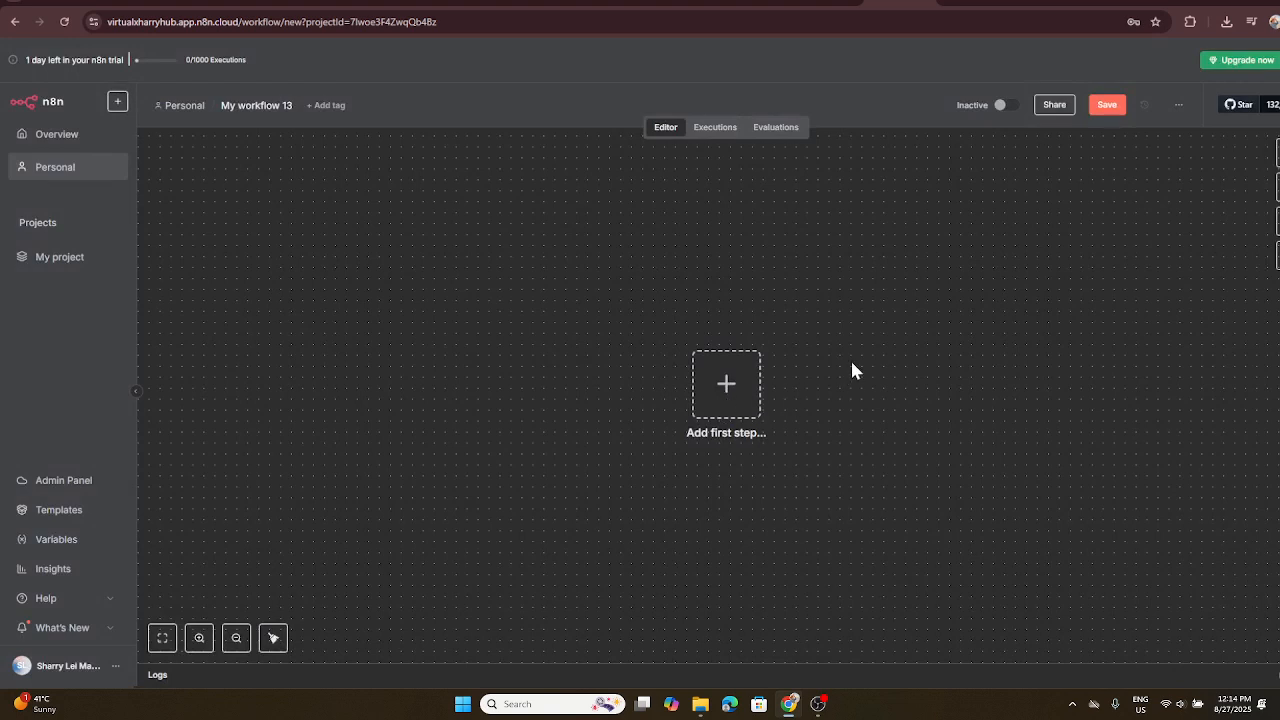
mouse_move(726, 390)
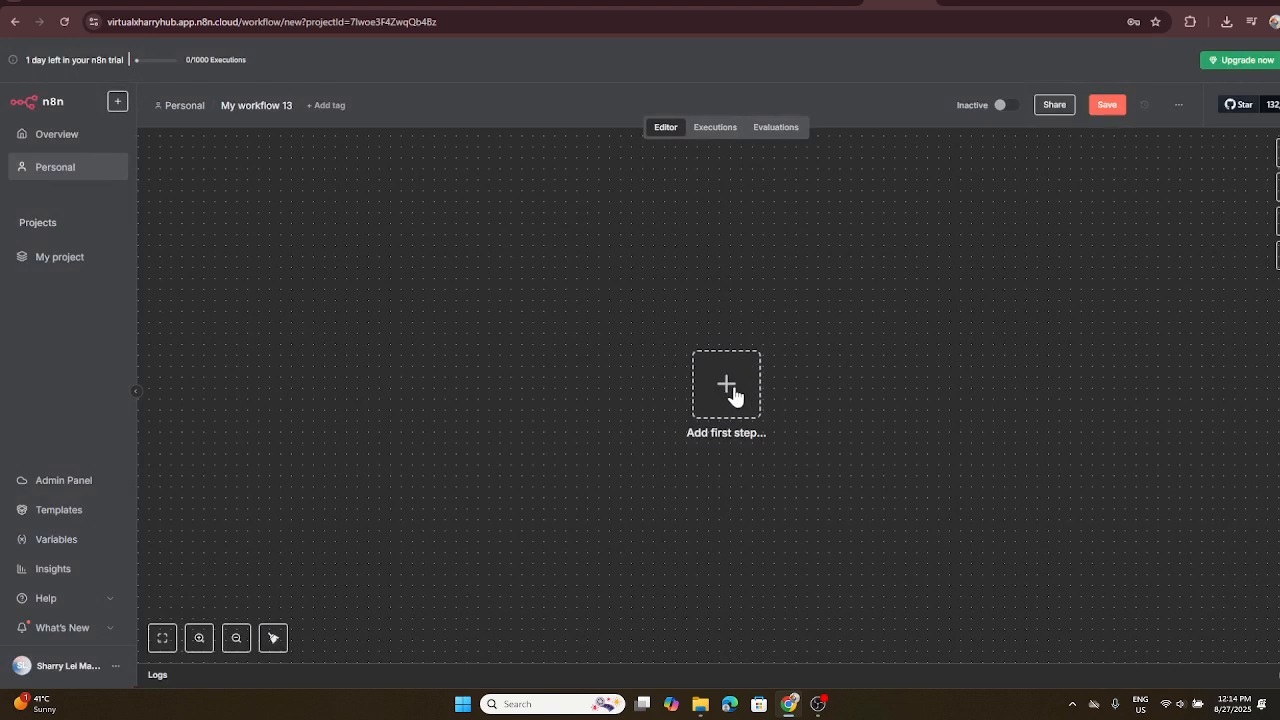
- Open the first-step trigger picker and search nodes for 'micro'
left_click(726, 385)
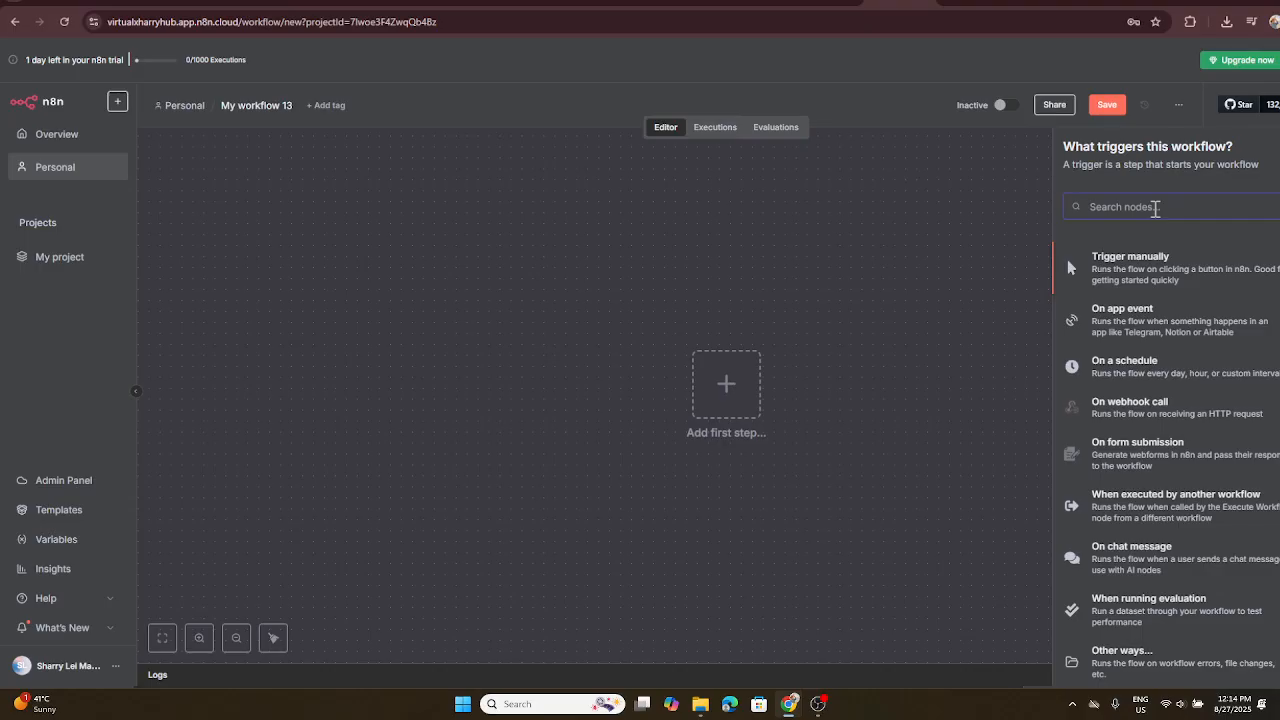
type("micr")
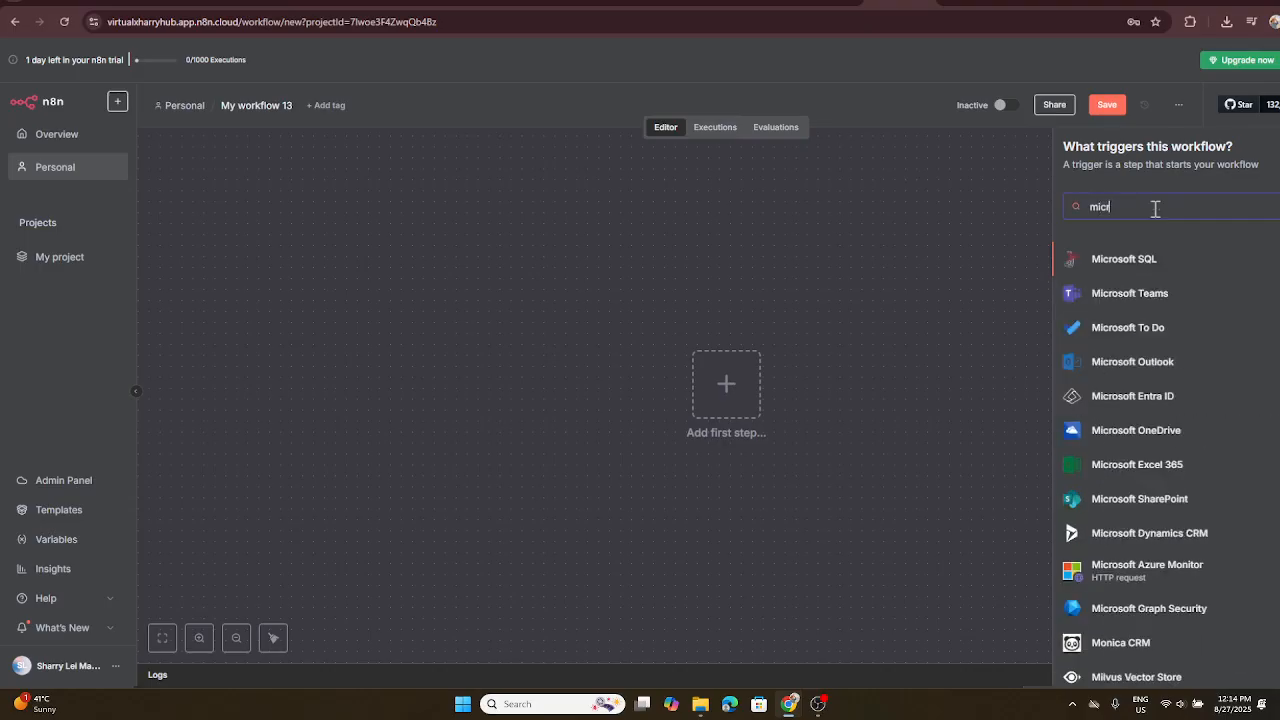
type("o")
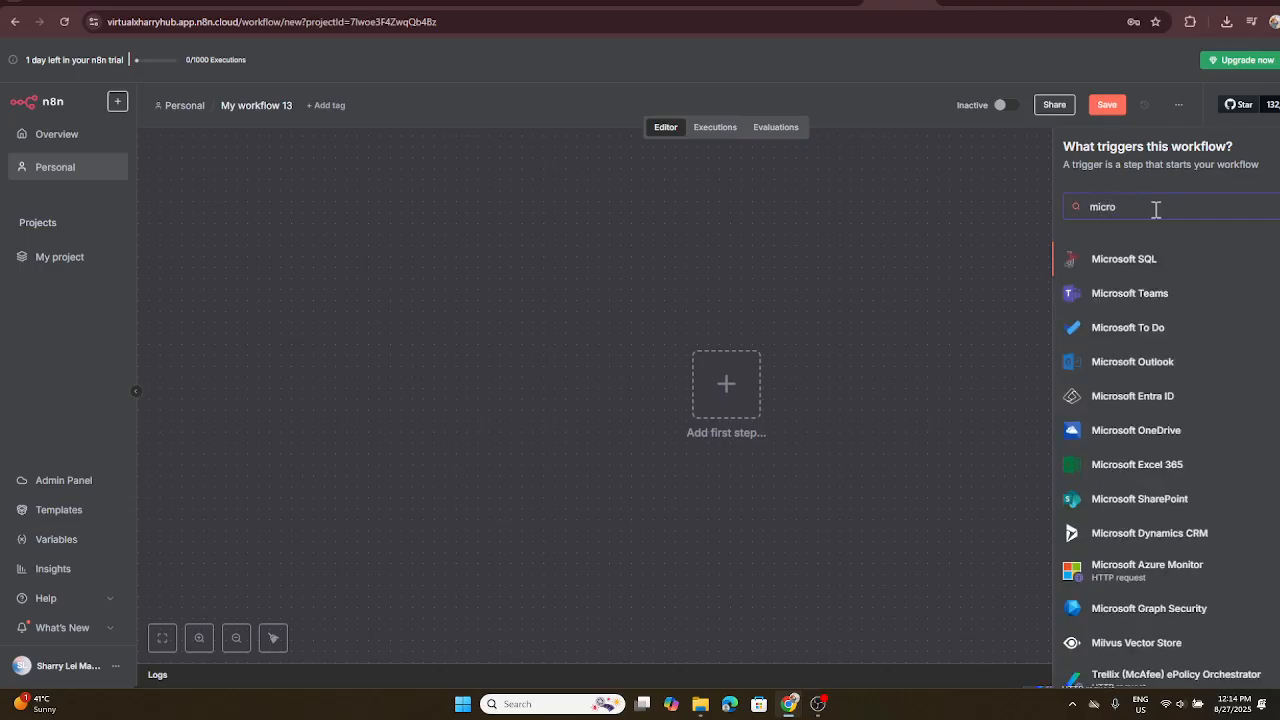
mouse_move(1135, 300)
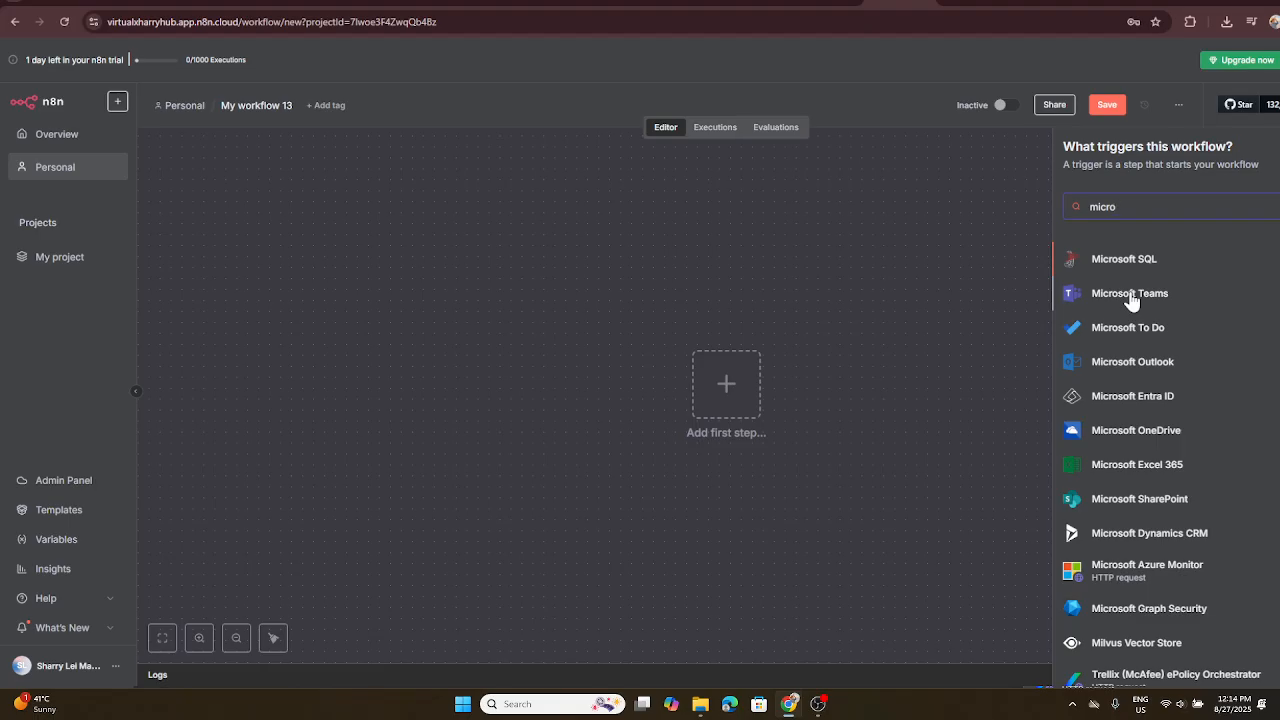
mouse_move(1163, 302)
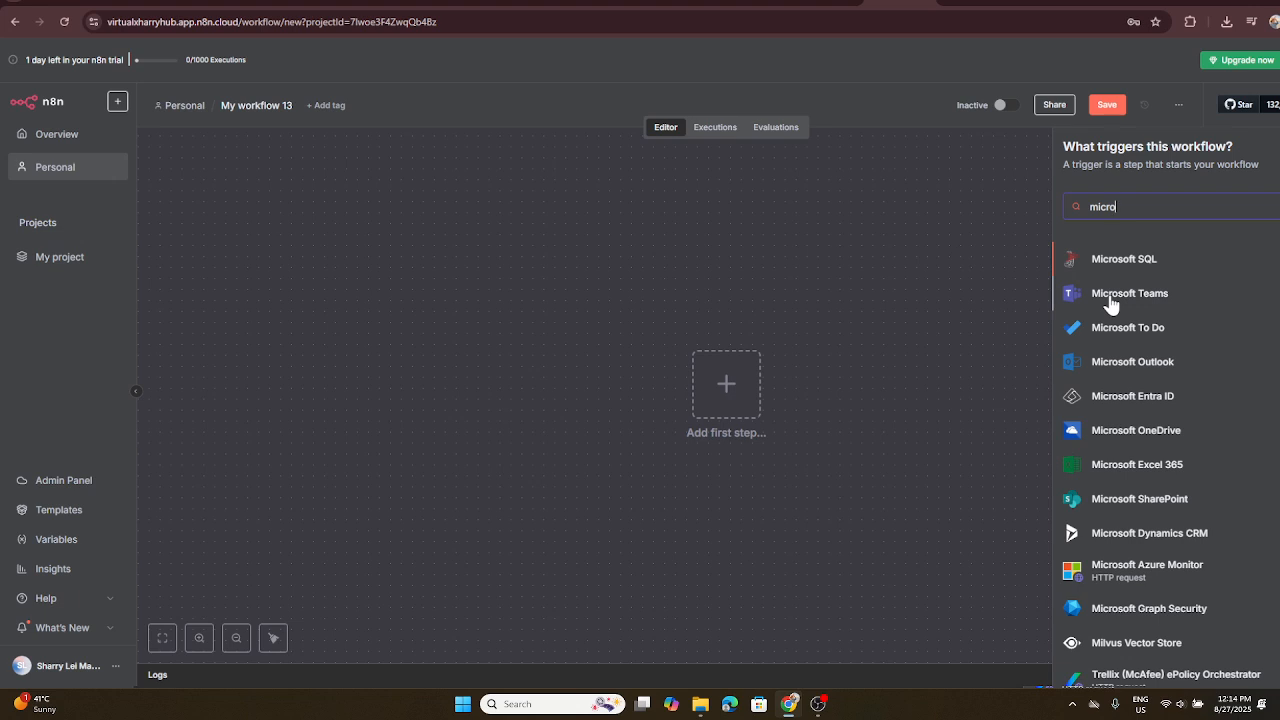
- Select Microsoft Teams from the search results to list its triggers
left_click(1129, 293)
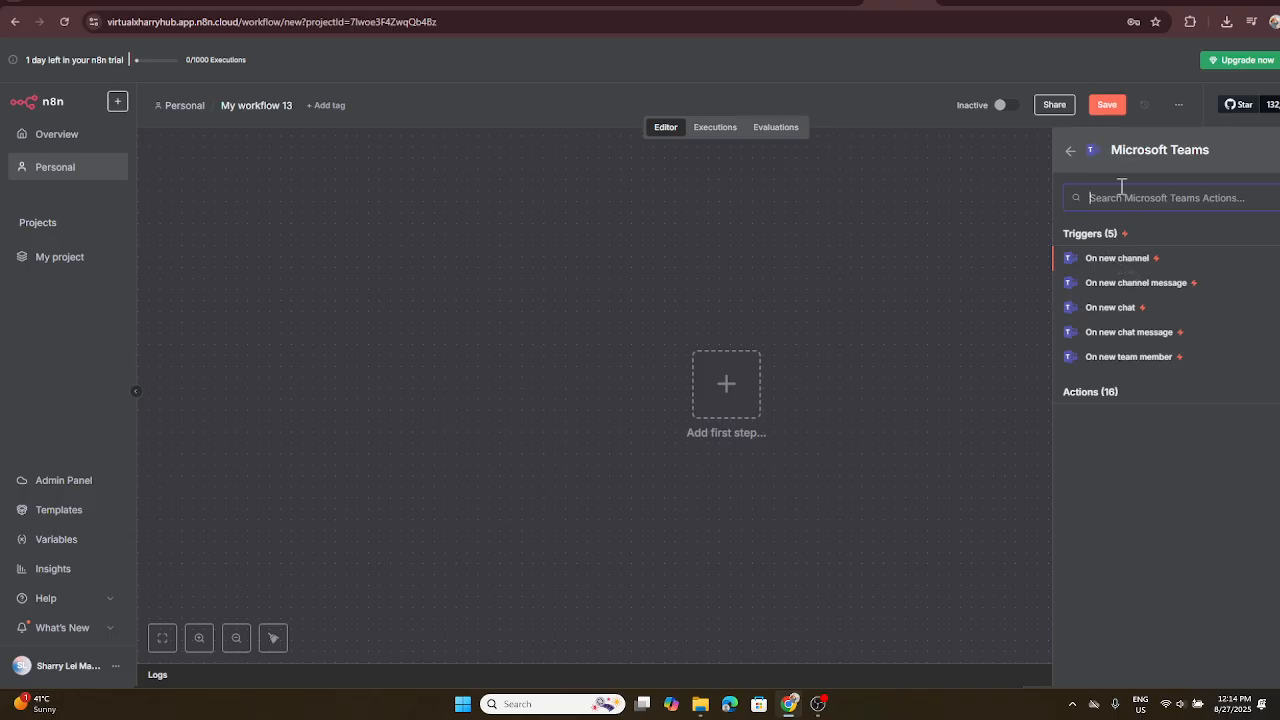
mouse_move(1142, 325)
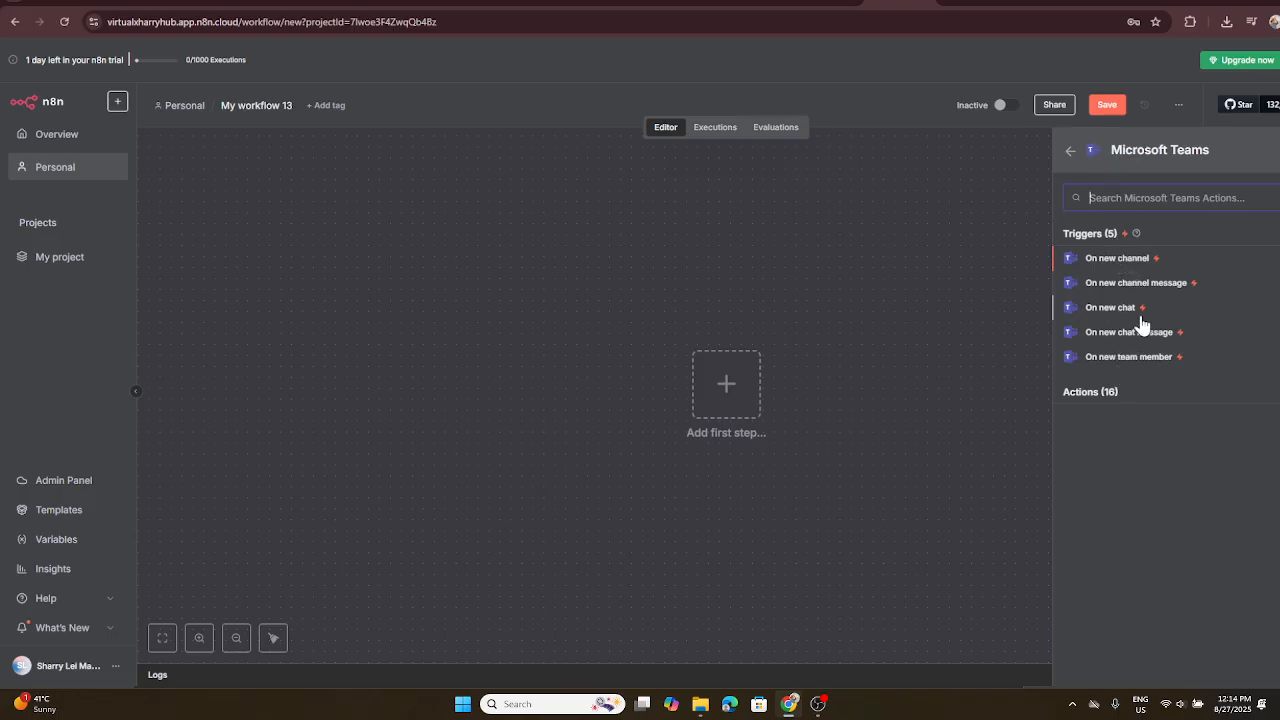
mouse_move(1128, 340)
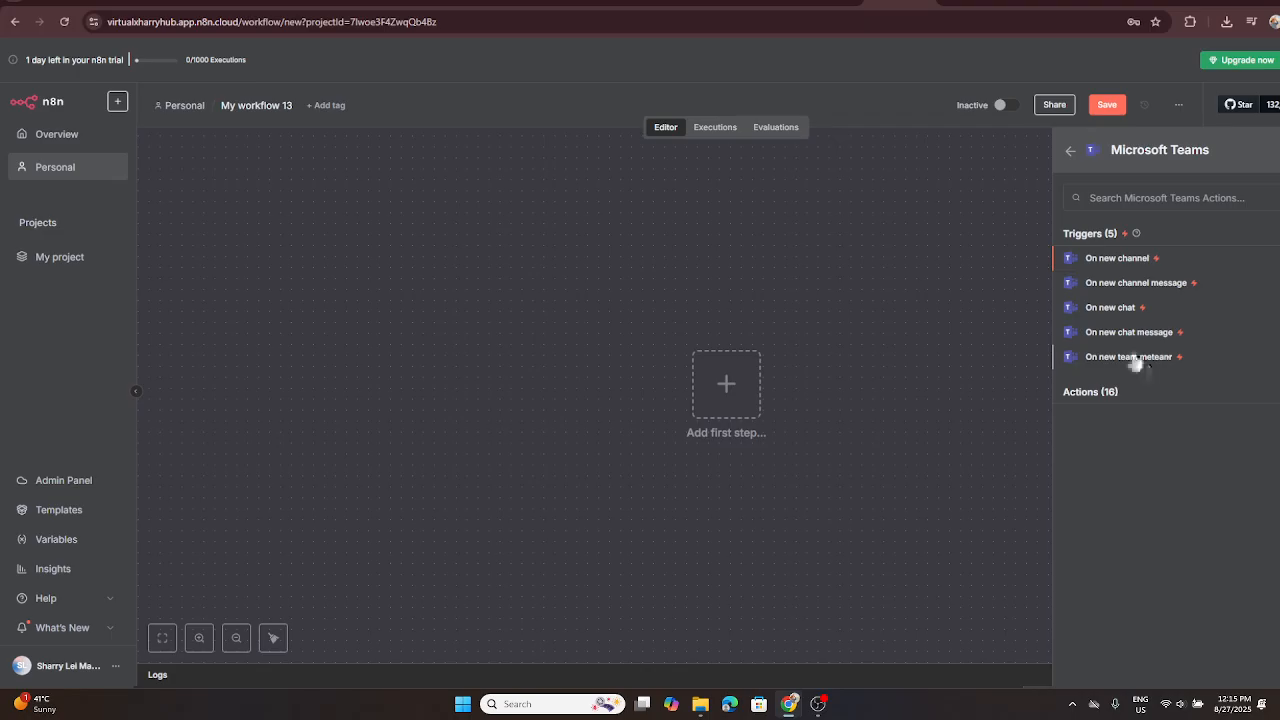
mouse_move(1125, 358)
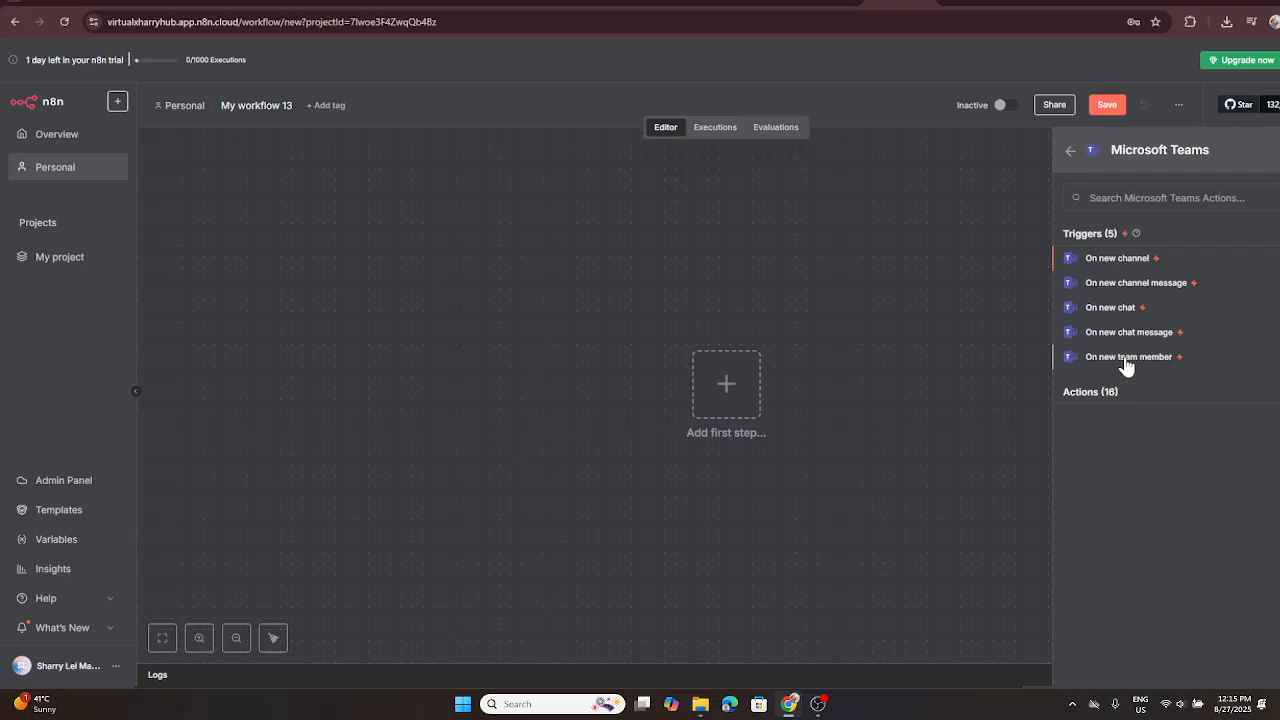
mouse_move(1135, 296)
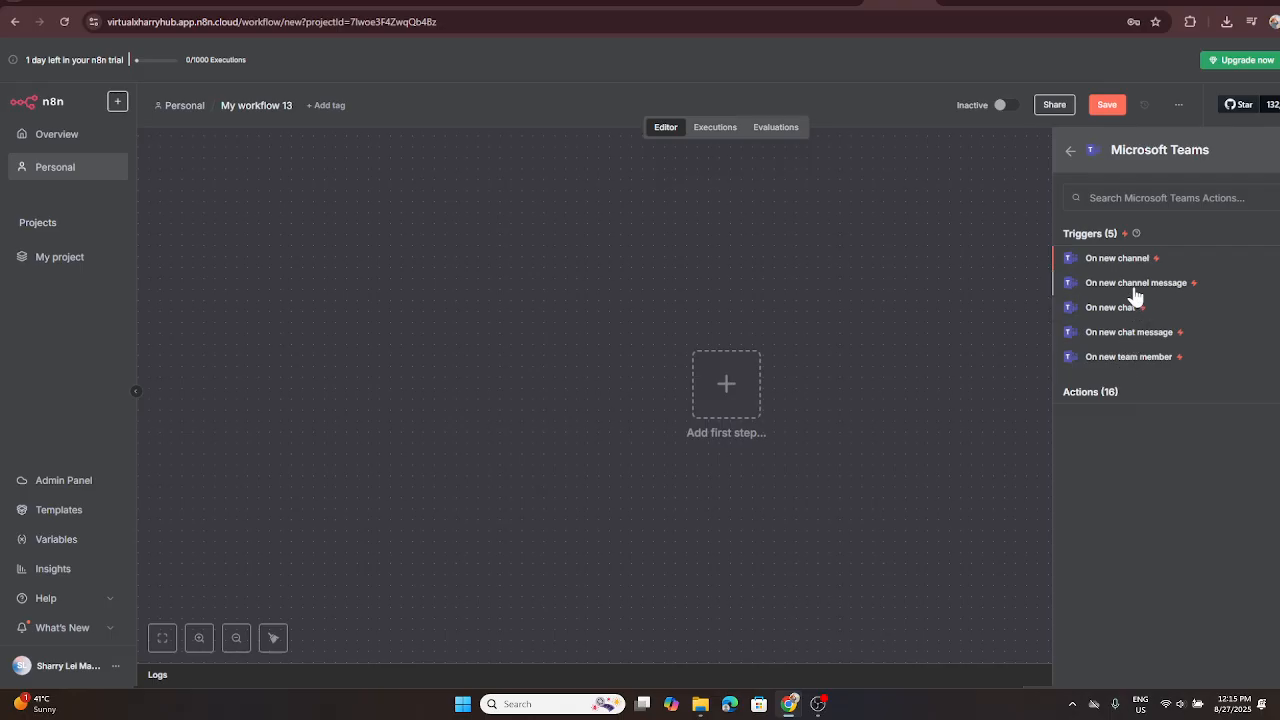
- Add the 'On new channel' Teams trigger and start a new Teams credential
left_click(1117, 258)
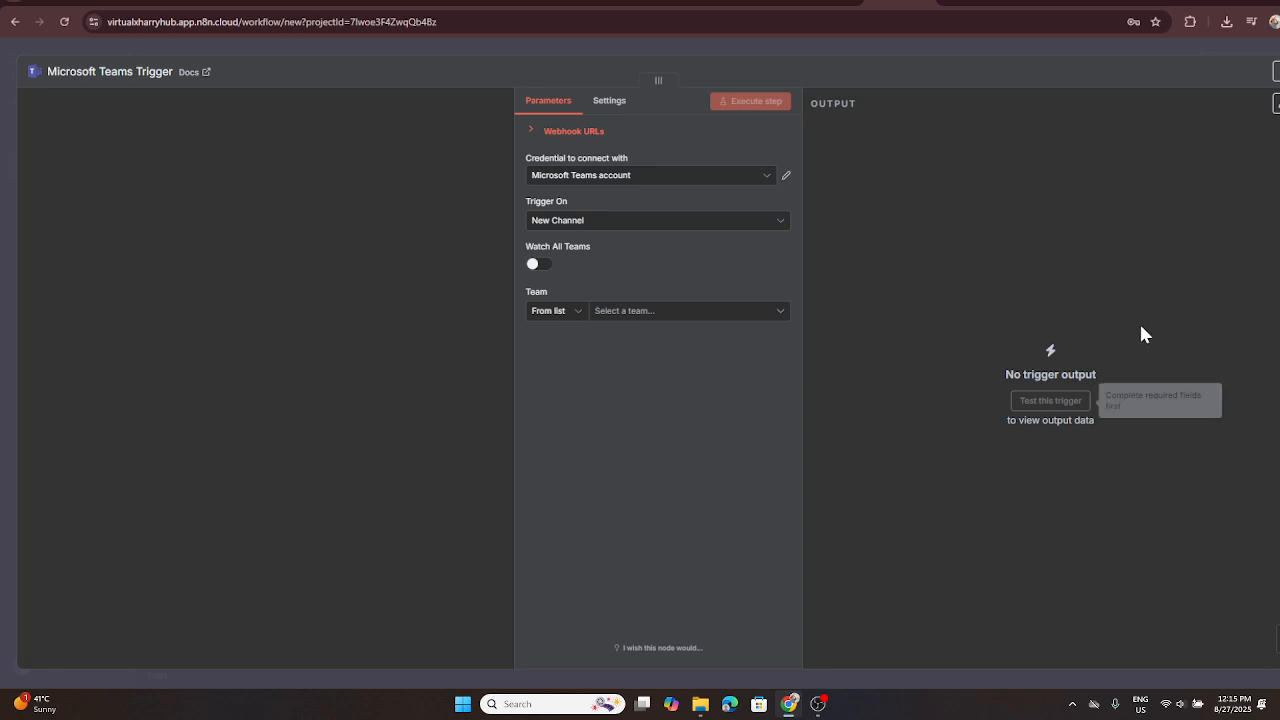
mouse_move(515, 157)
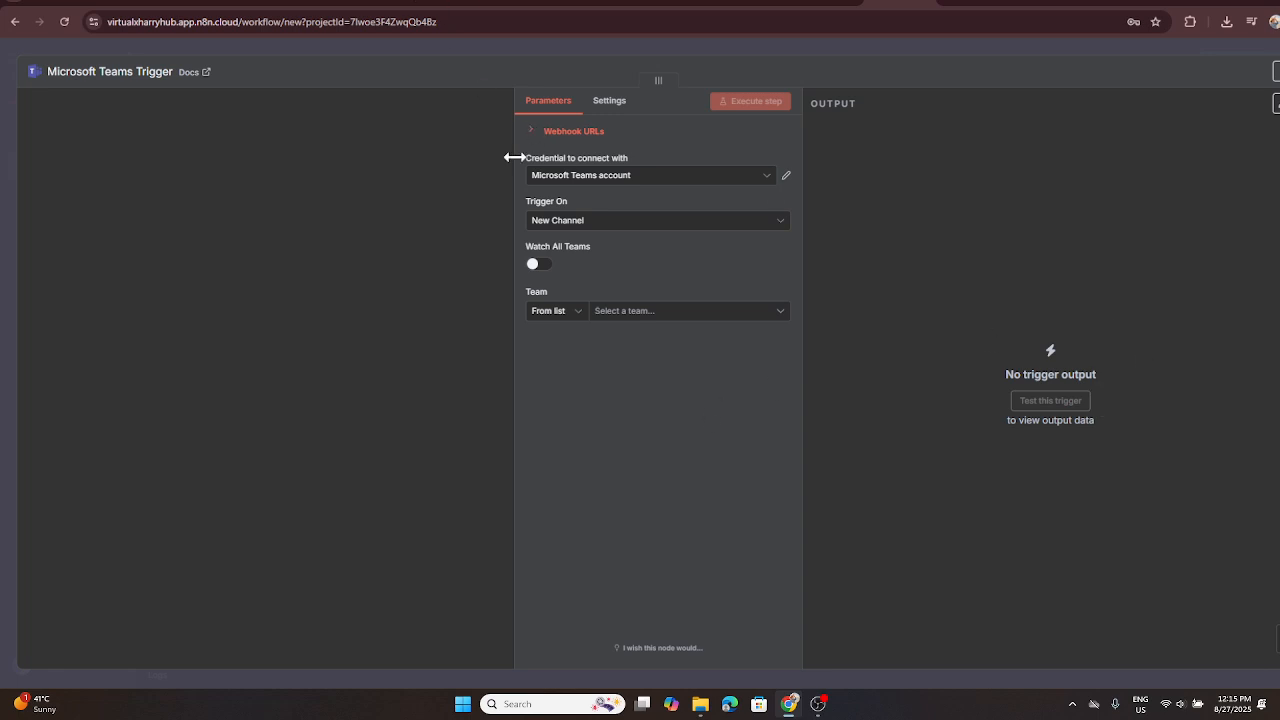
mouse_move(644, 170)
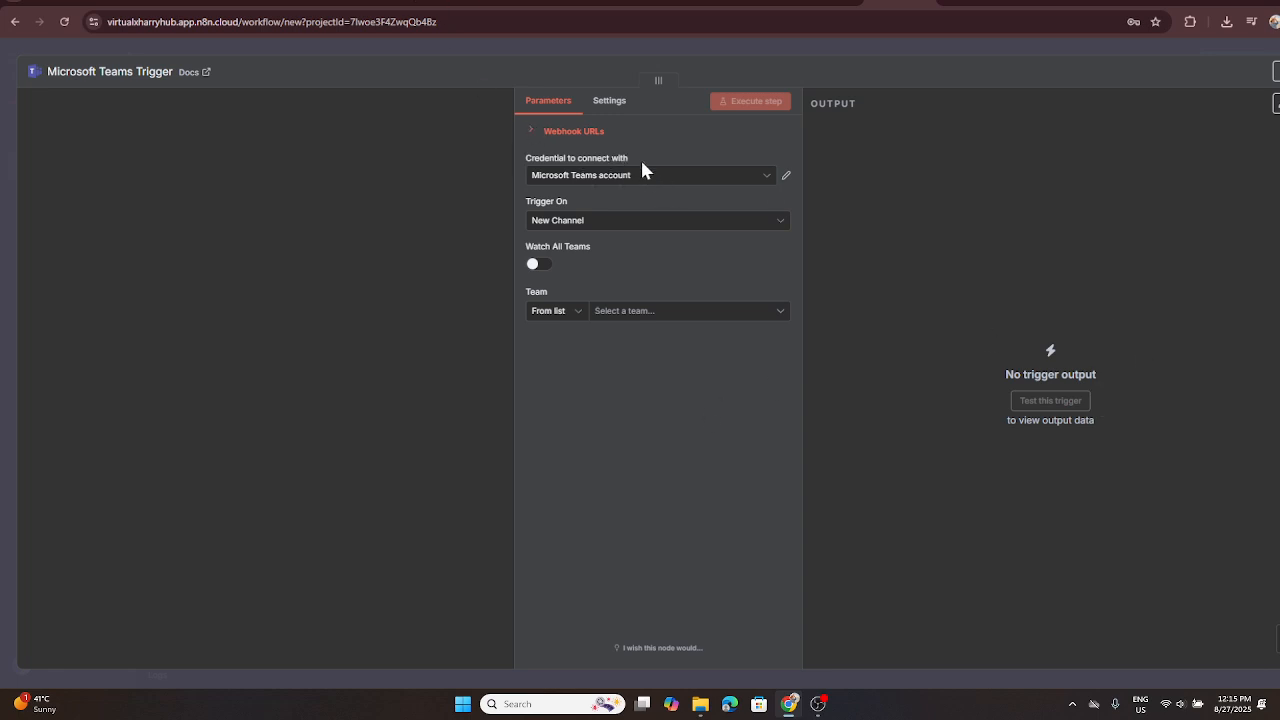
mouse_move(633, 193)
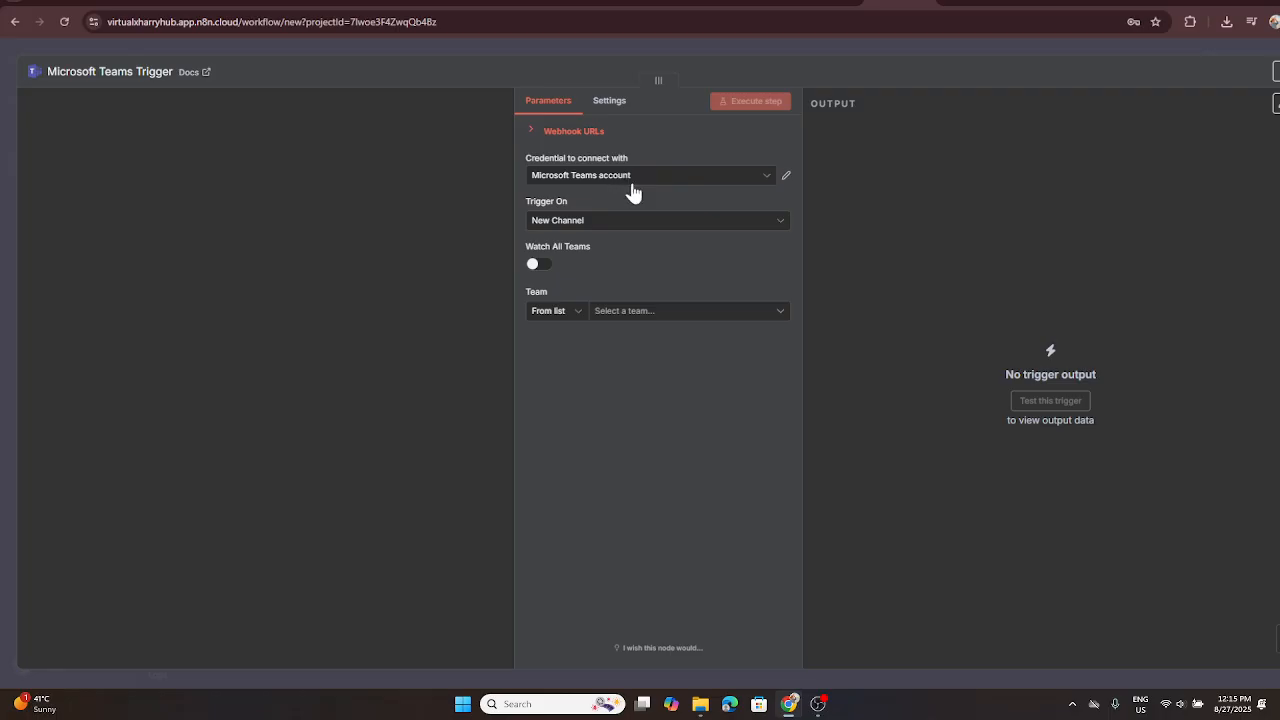
left_click(650, 175)
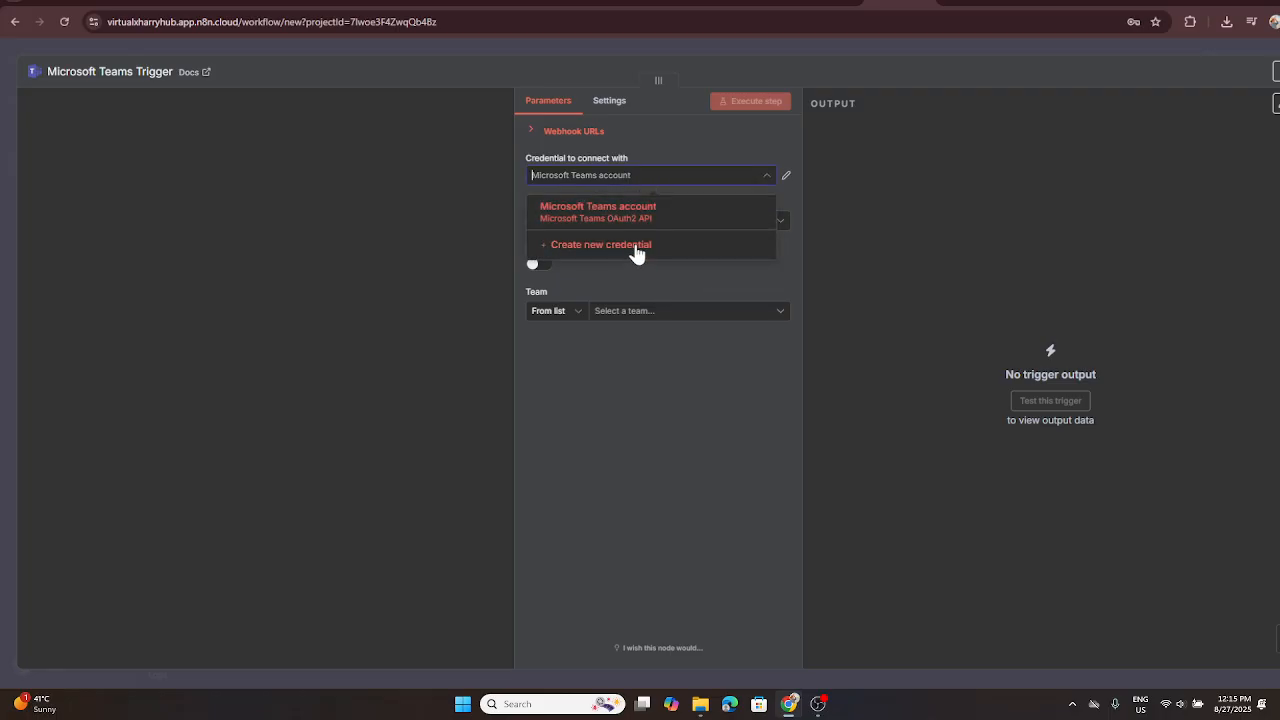
left_click(600, 244)
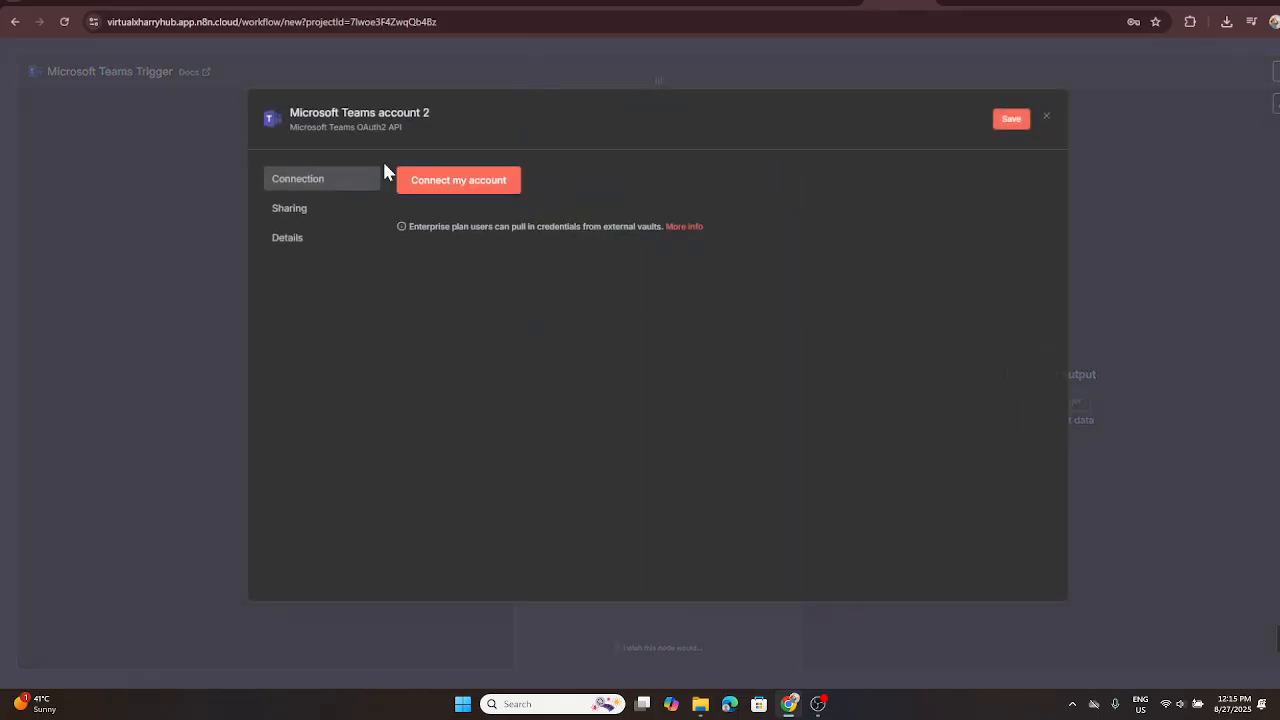
mouse_move(461, 277)
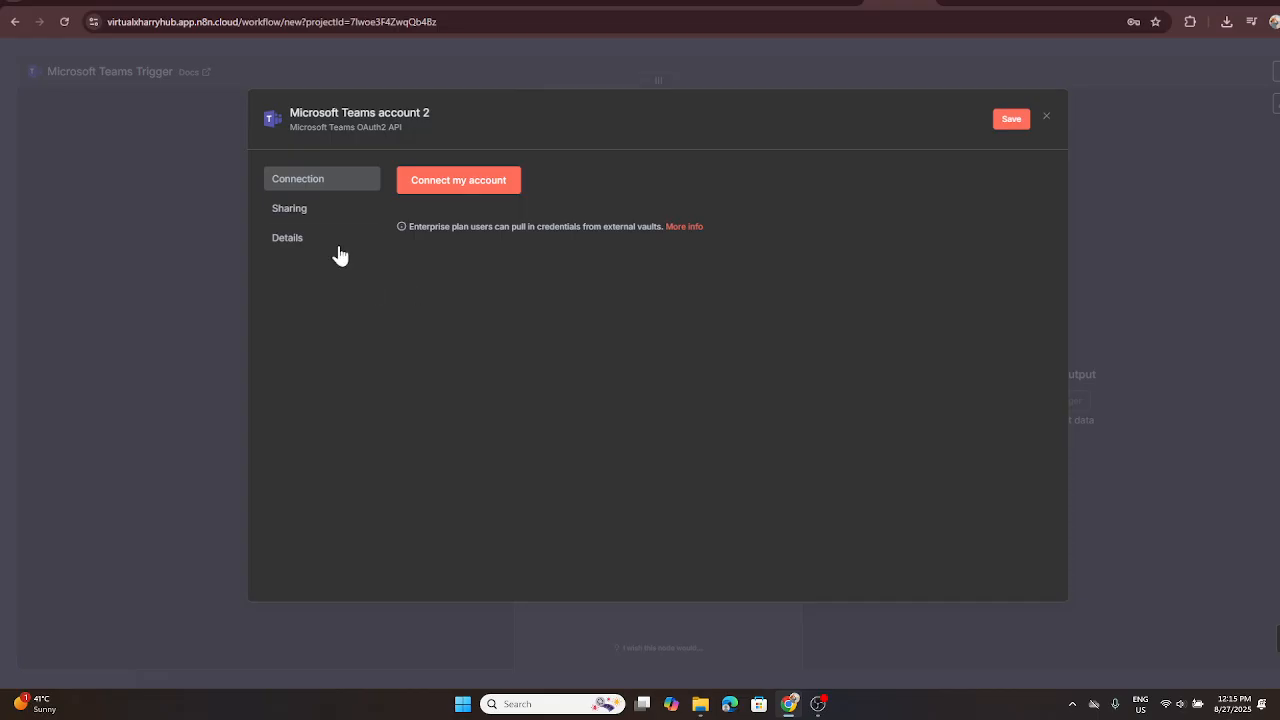
mouse_move(358, 122)
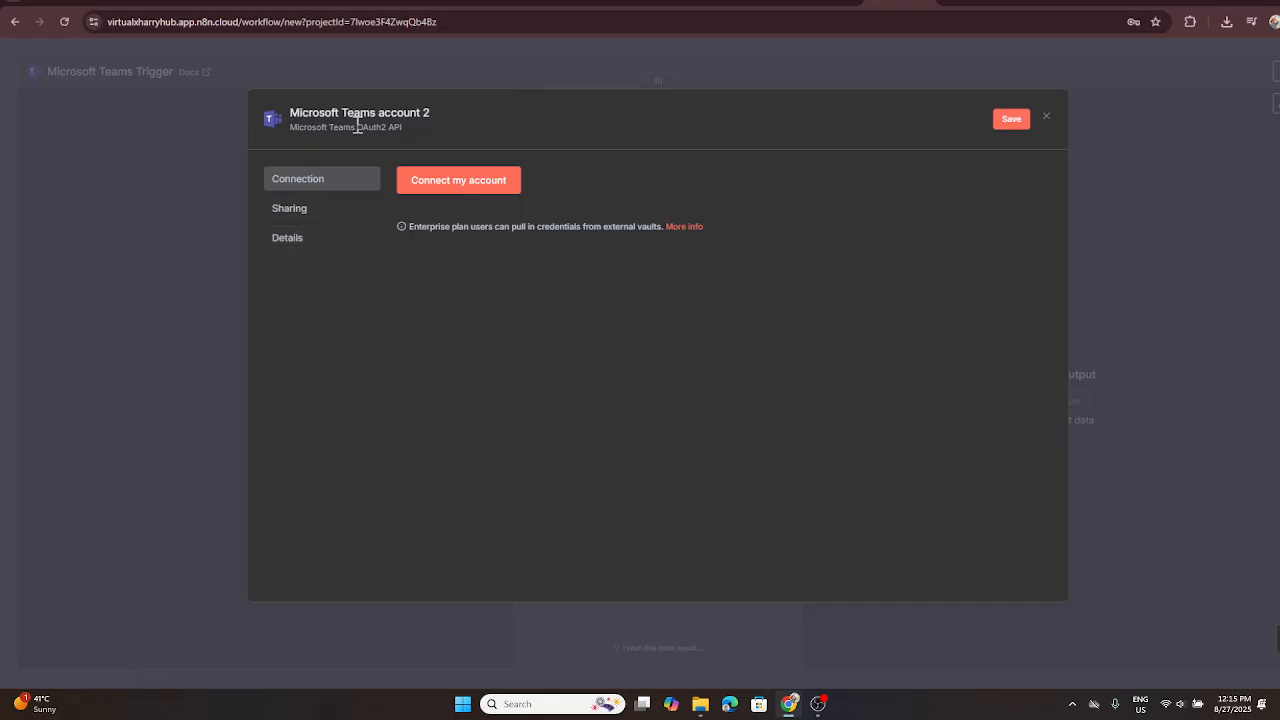
mouse_move(480, 149)
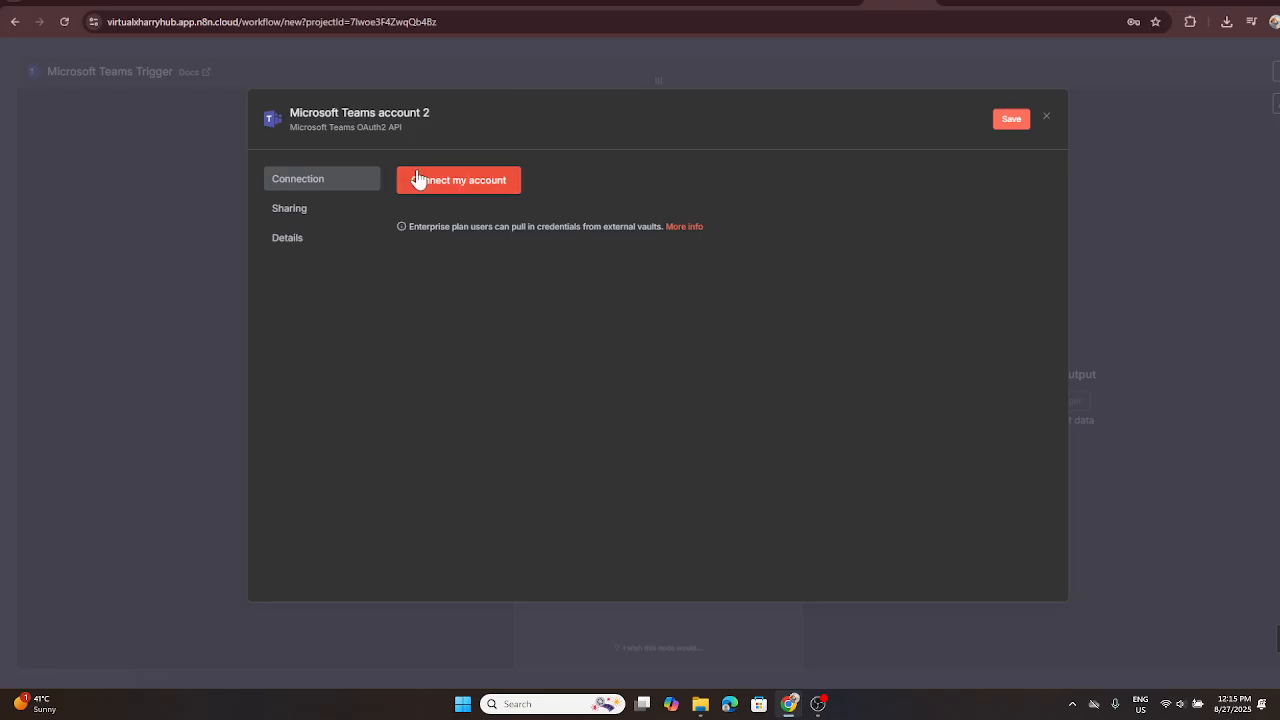
mouse_move(449, 190)
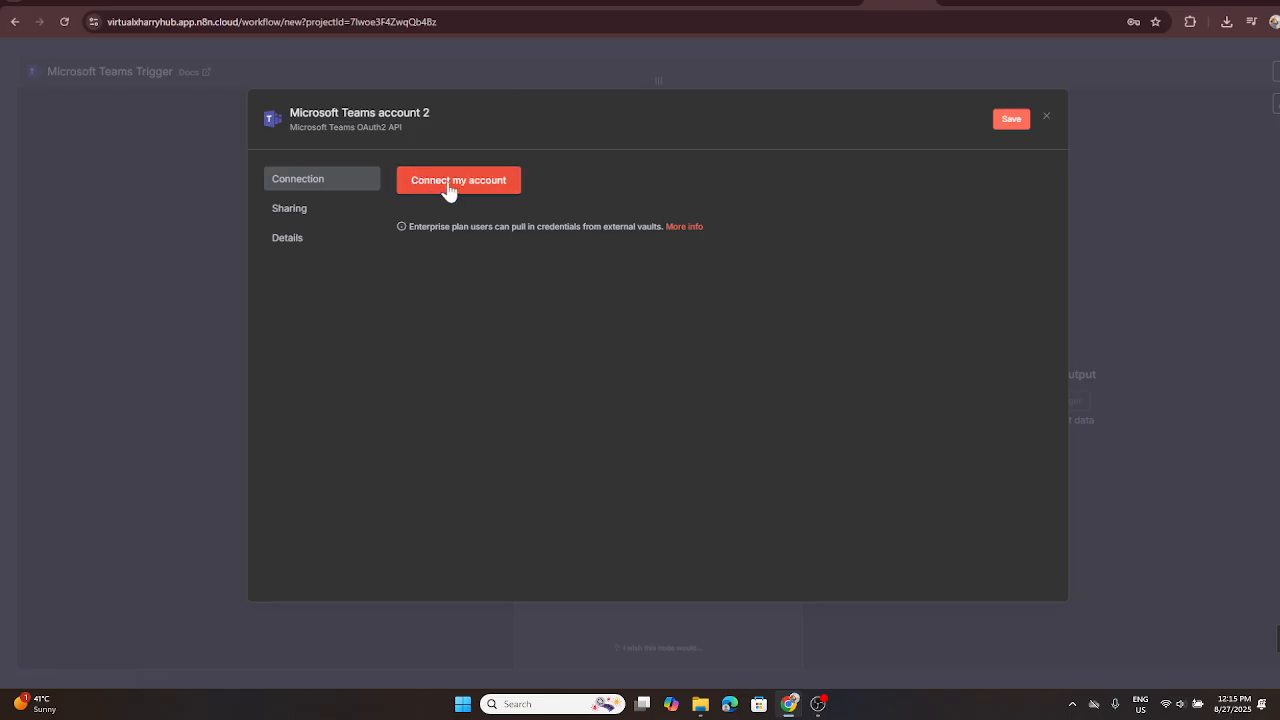
- Save the Microsoft Teams account 2 credential in the credential dialog
left_click(1011, 118)
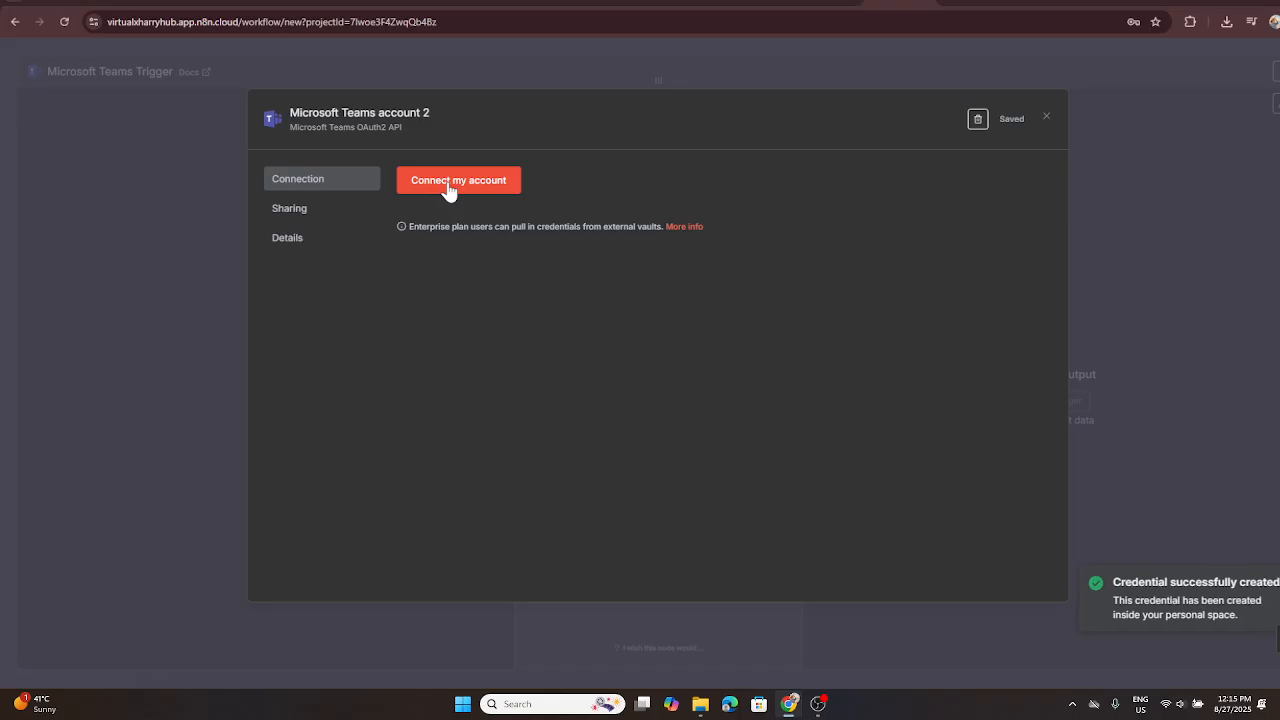
mouse_move(478, 192)
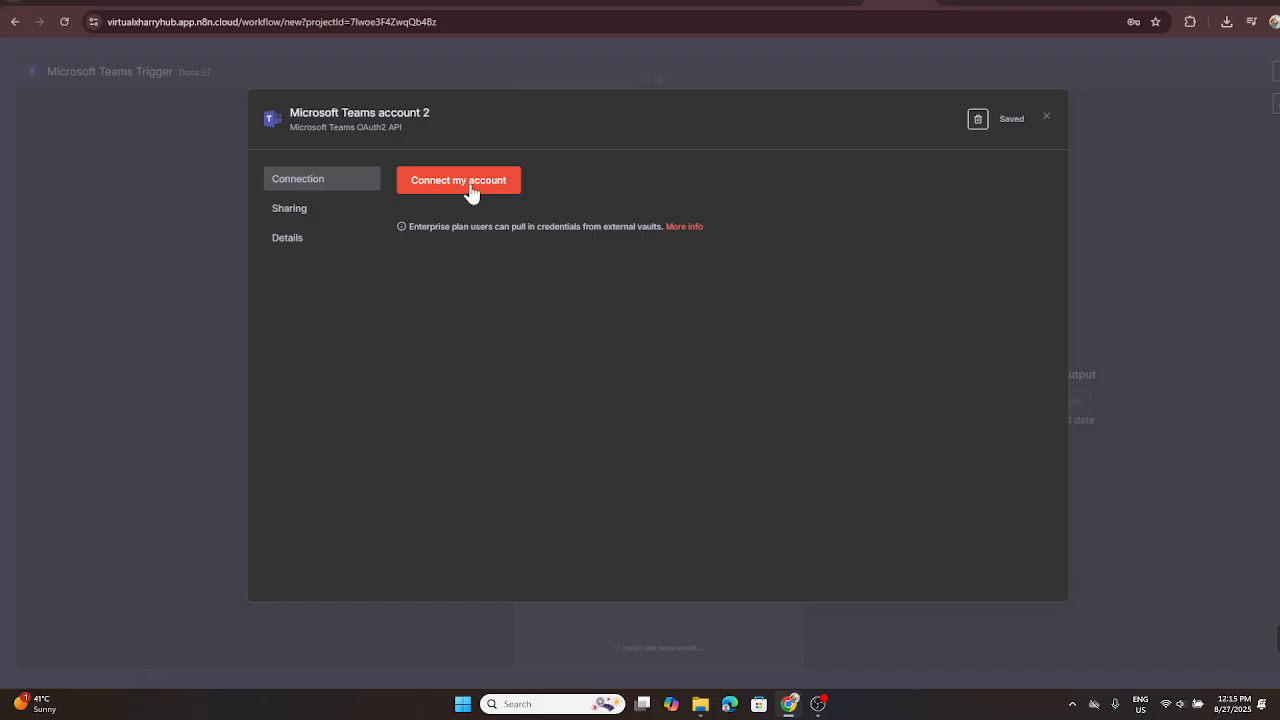
mouse_move(178, 286)
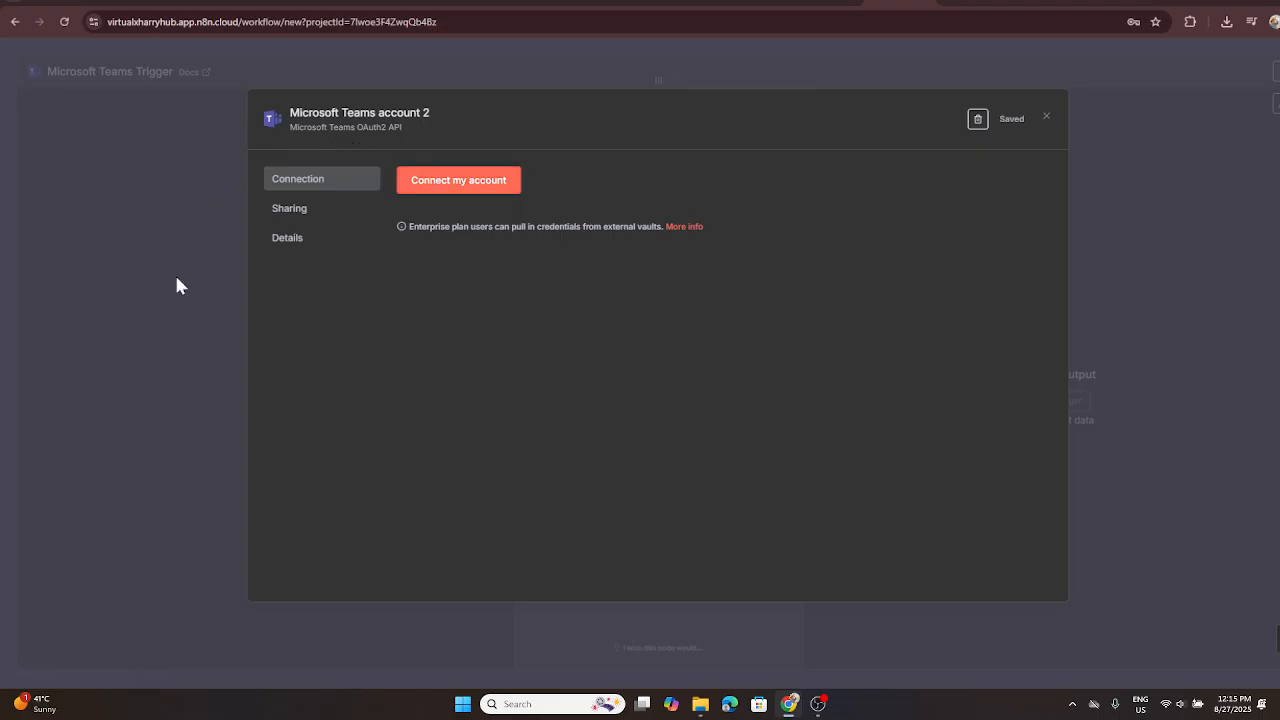
mouse_move(267, 471)
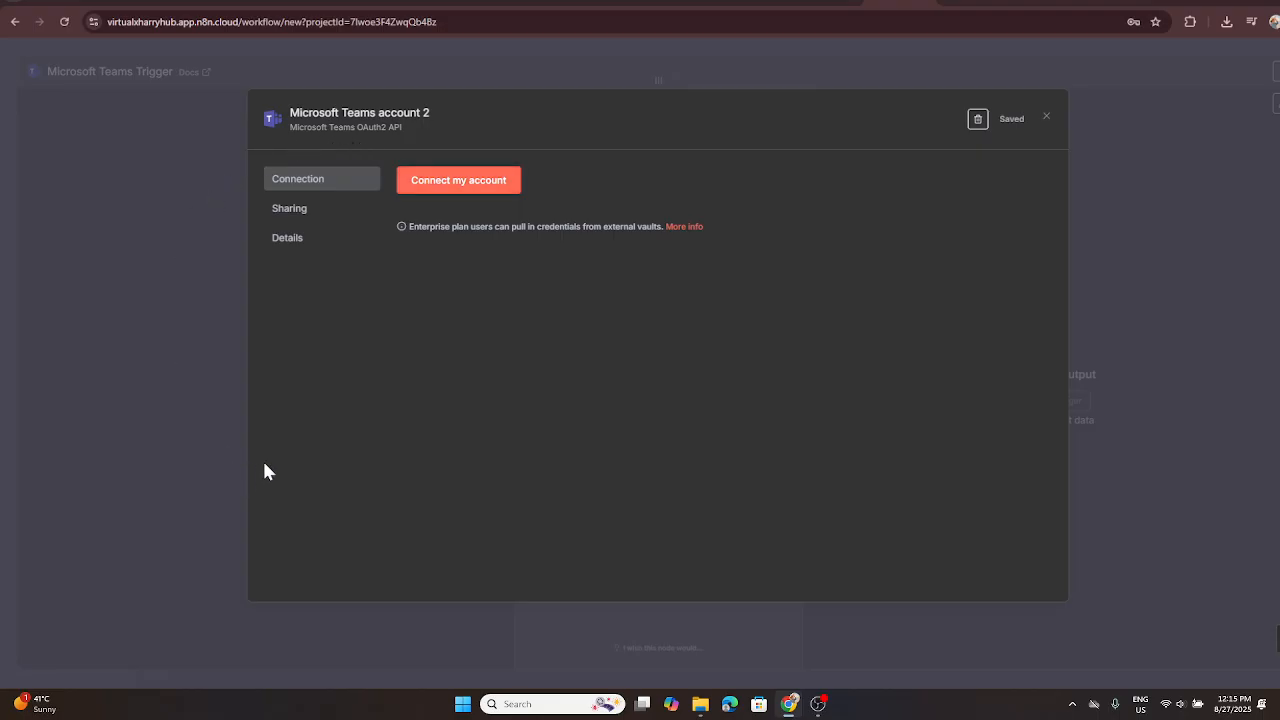
mouse_move(267, 452)
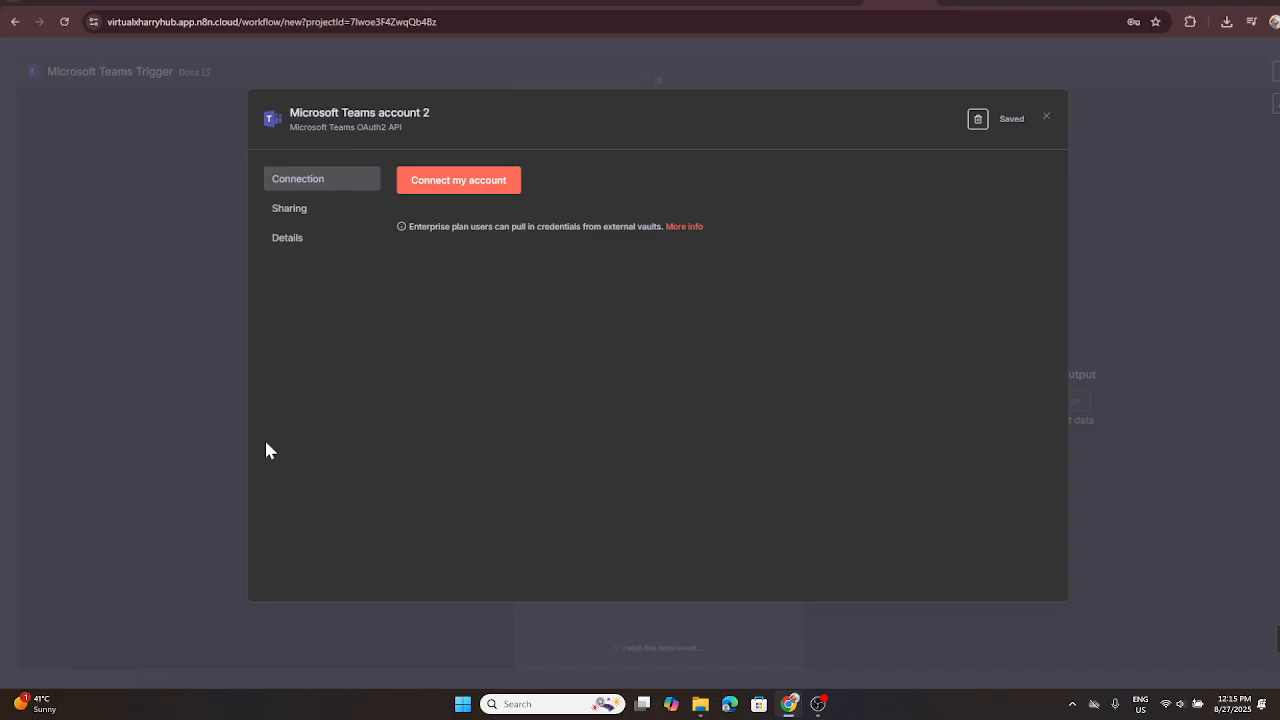
mouse_move(272, 451)
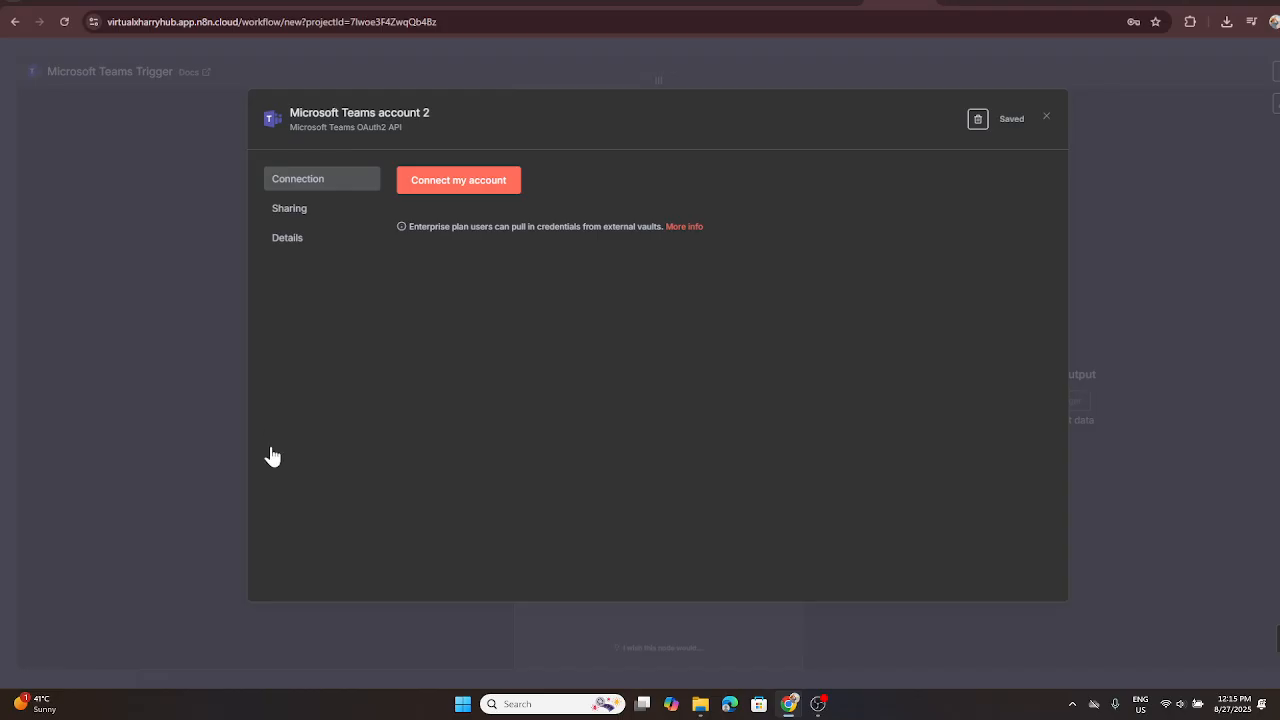
mouse_move(285, 451)
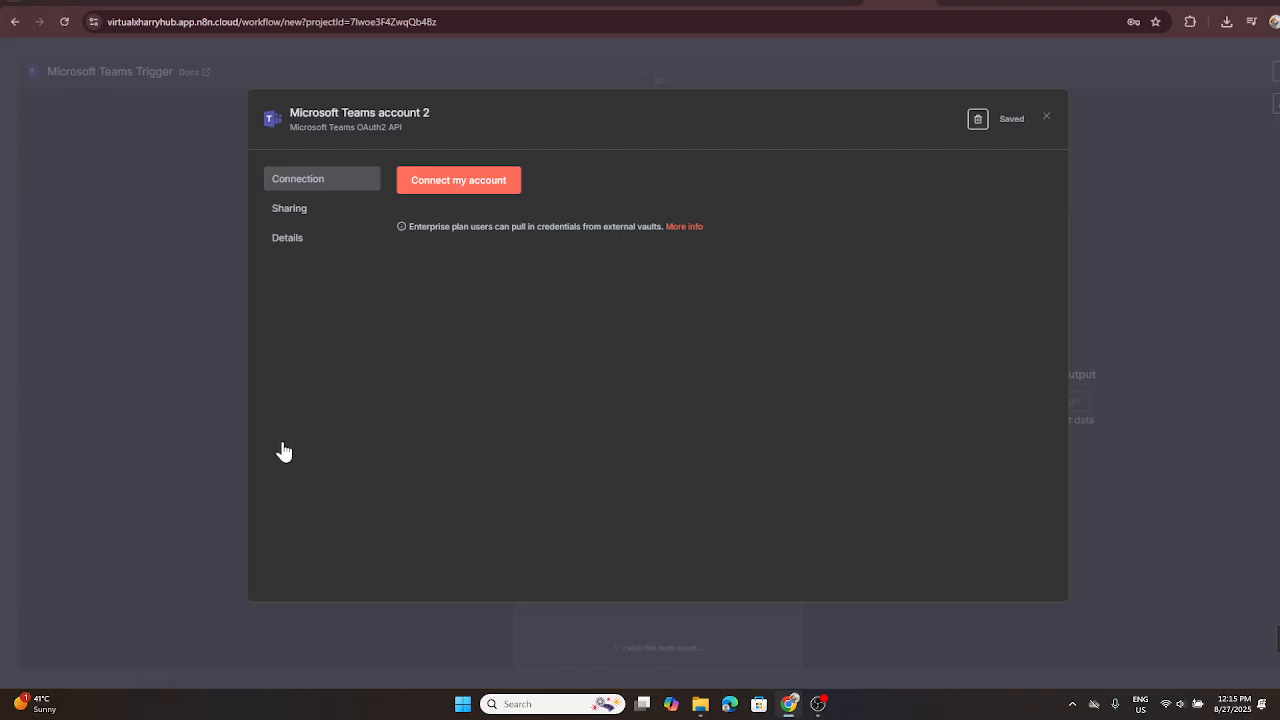
mouse_move(286, 448)
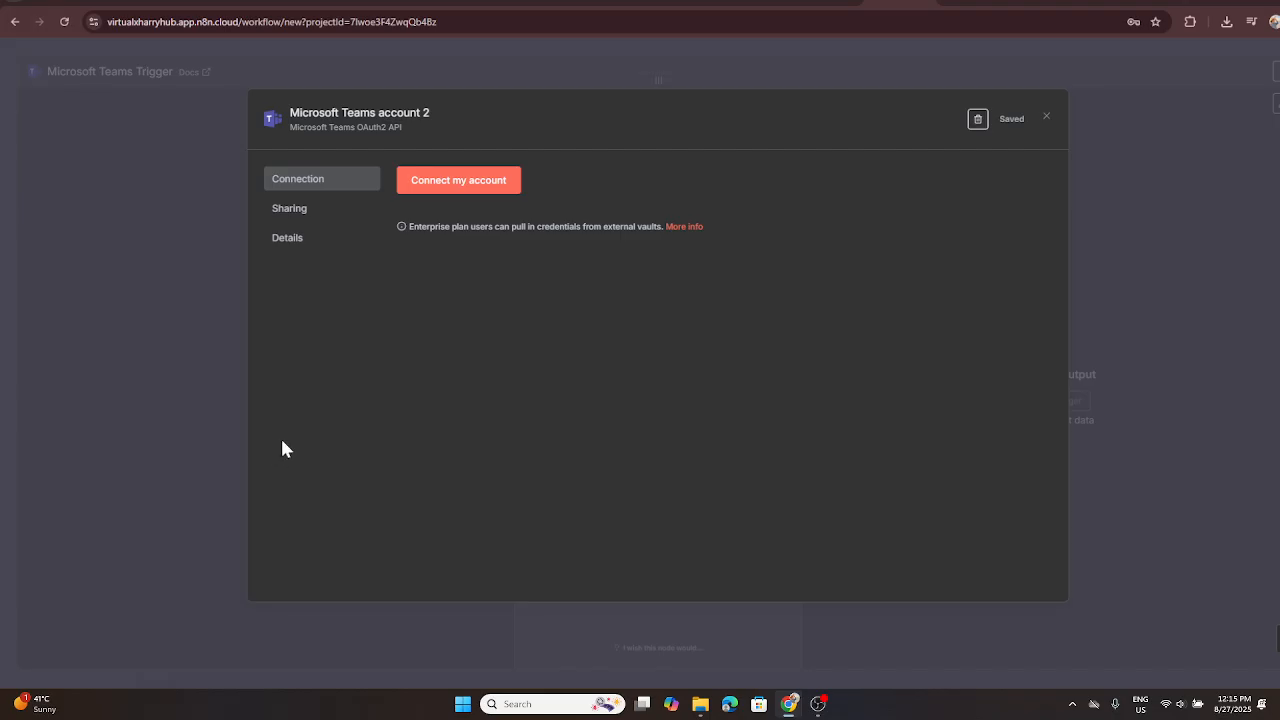
mouse_move(202, 225)
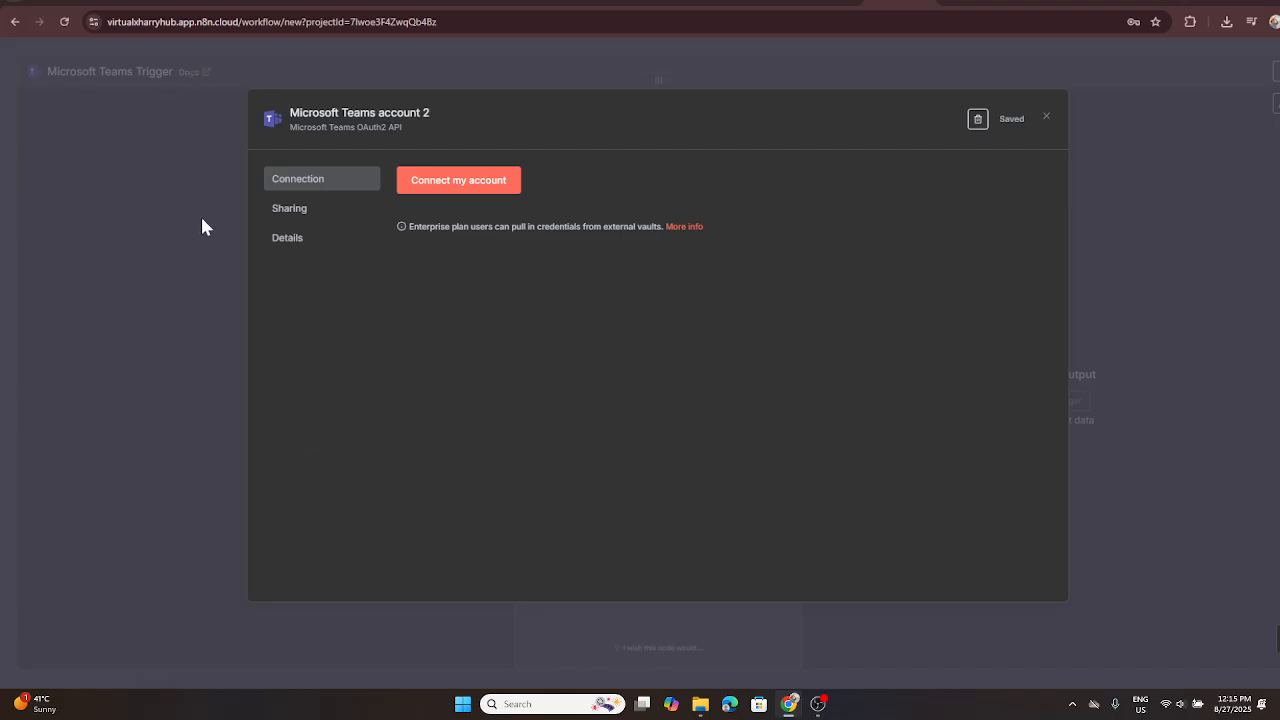
mouse_move(530, 319)
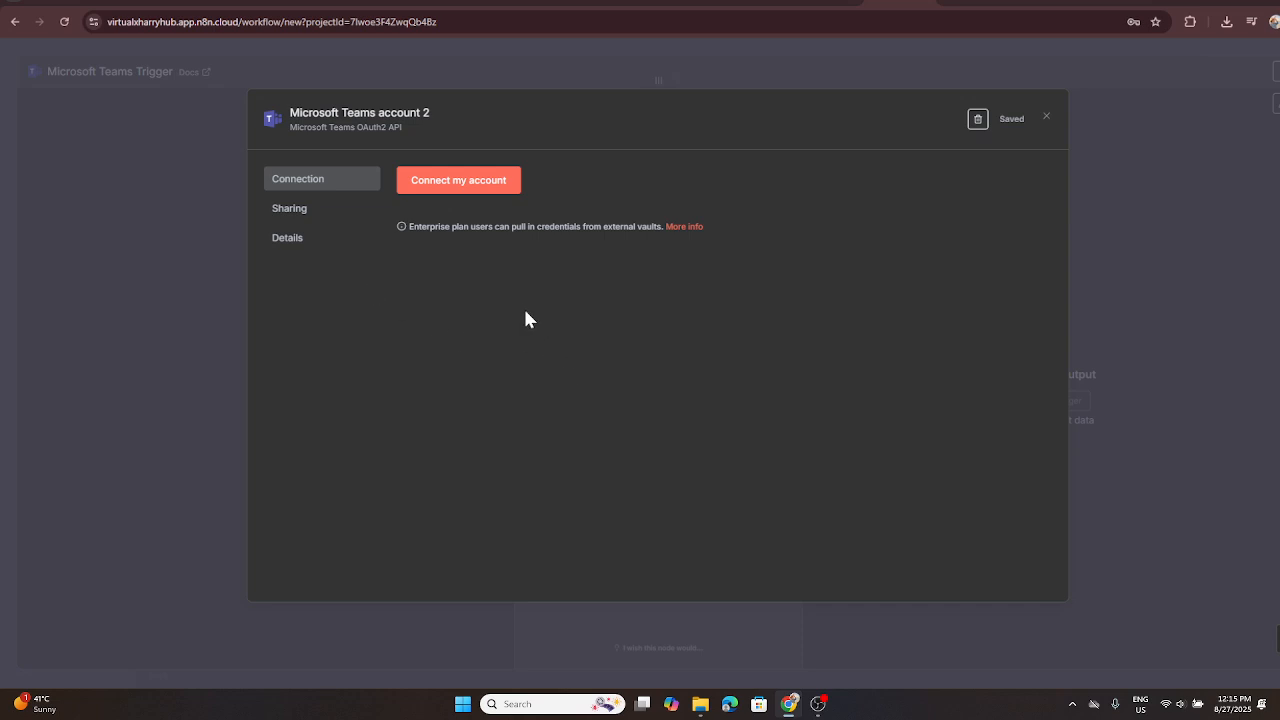
mouse_move(228, 196)
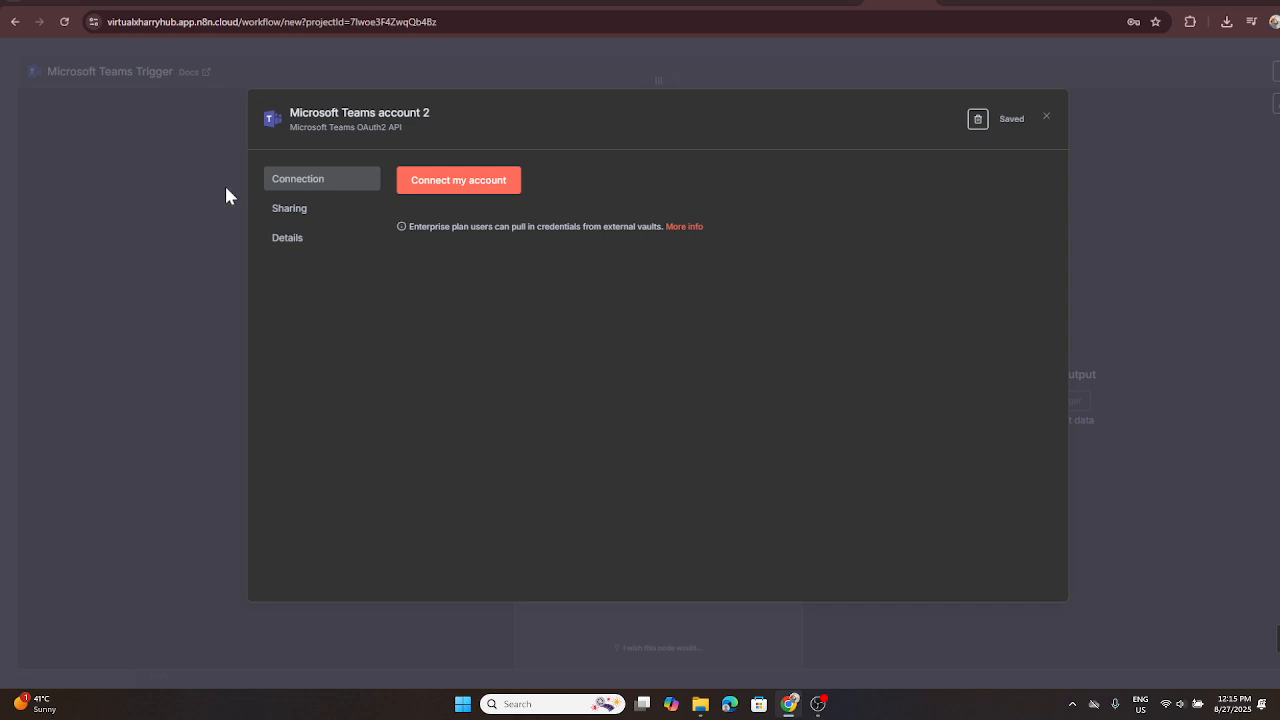
mouse_move(458, 267)
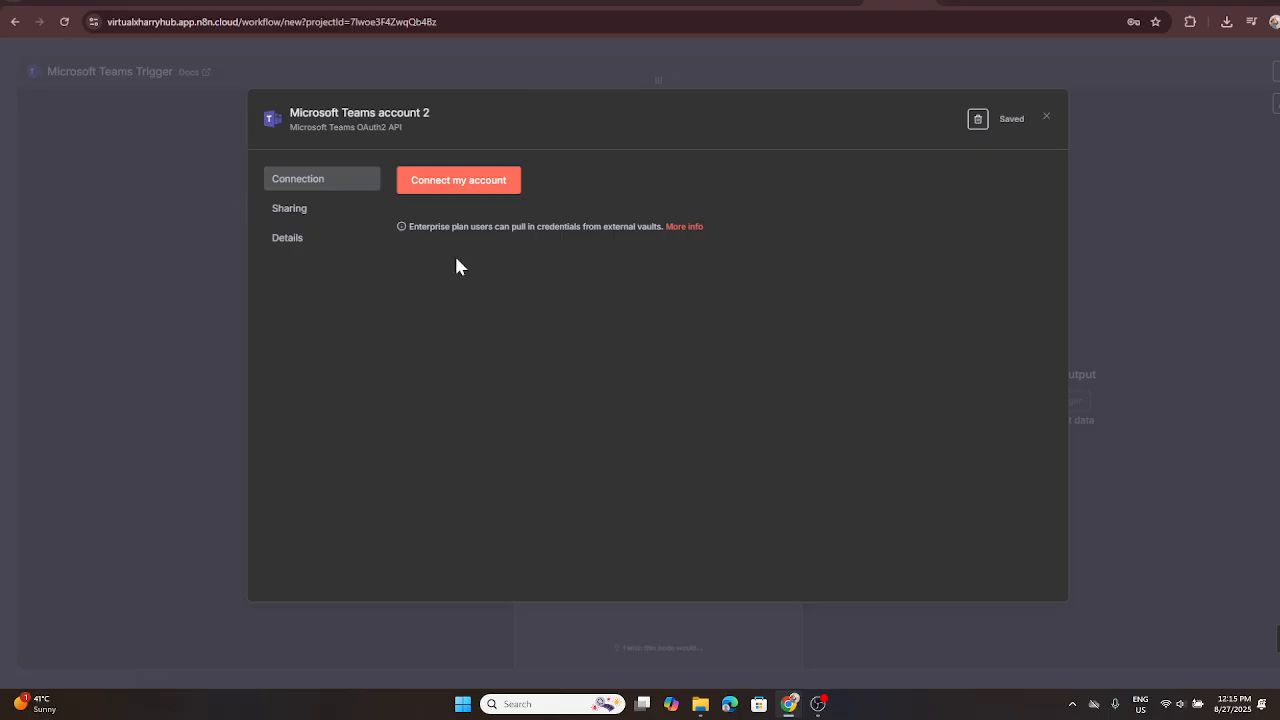
mouse_move(908, 183)
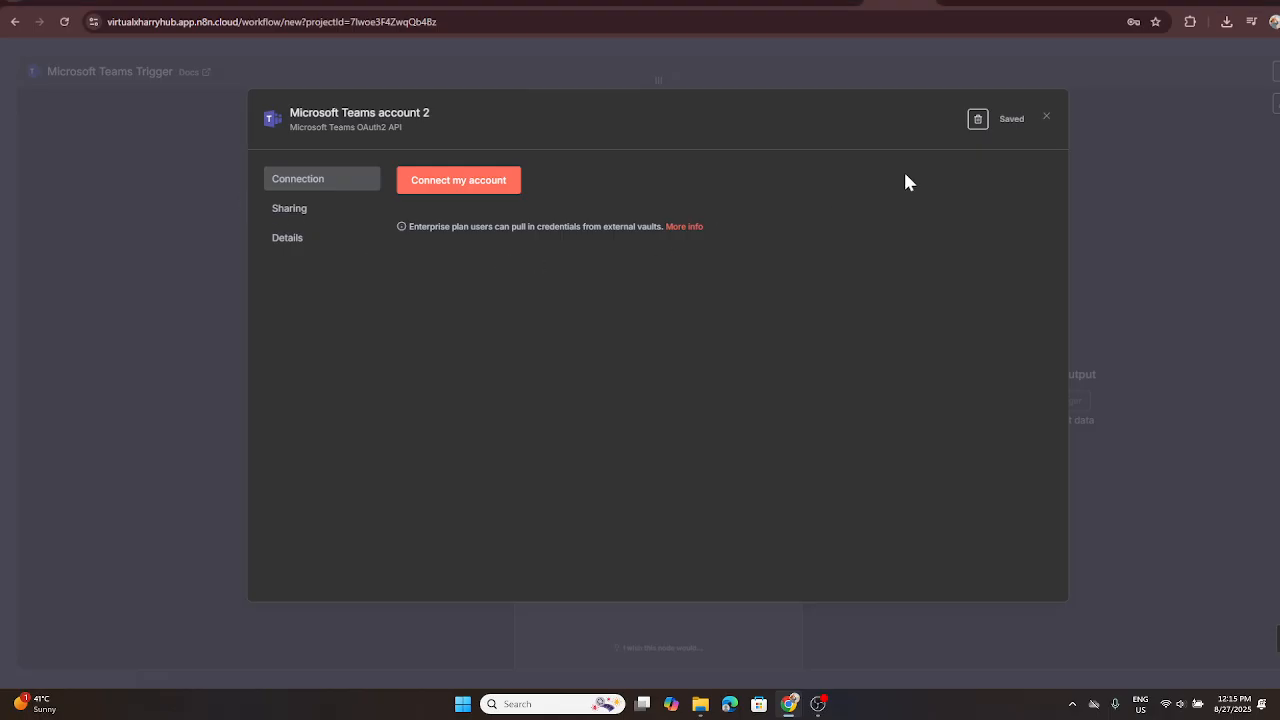
mouse_move(977, 118)
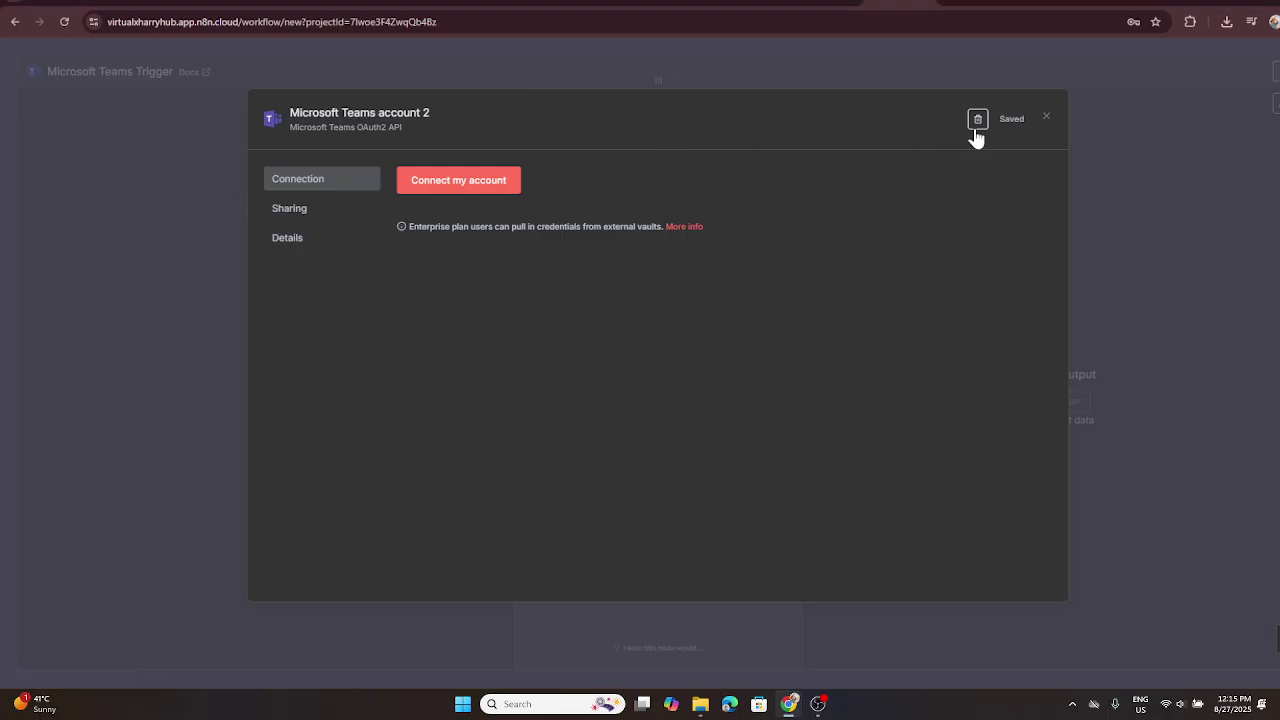
mouse_move(1048, 120)
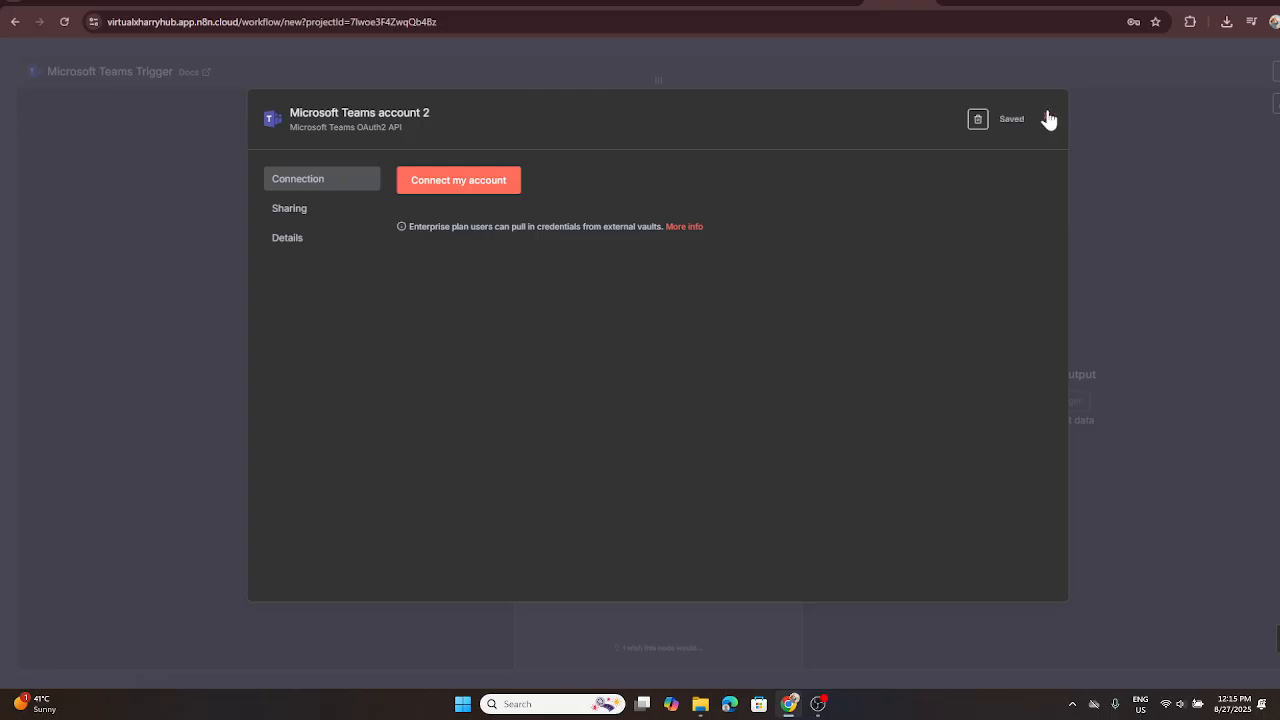
mouse_move(1046, 125)
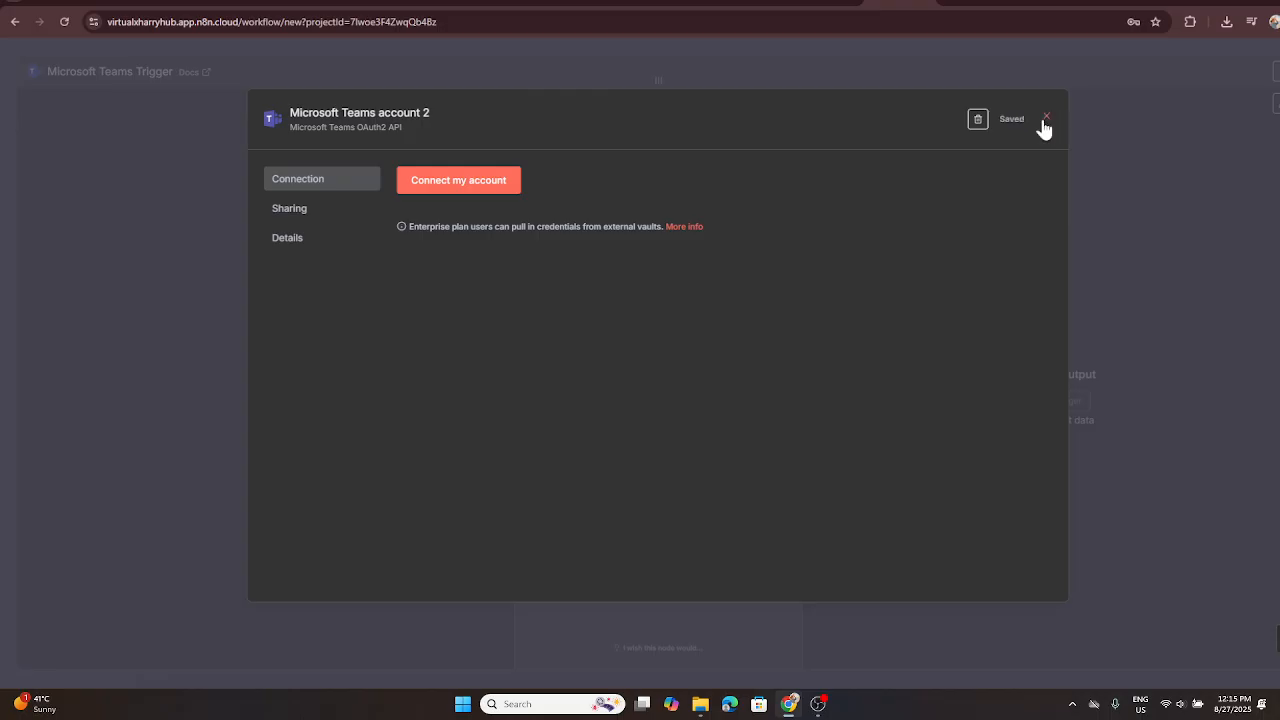
- Close the credential dialog, confirming close without connecting the account
left_click(1046, 118)
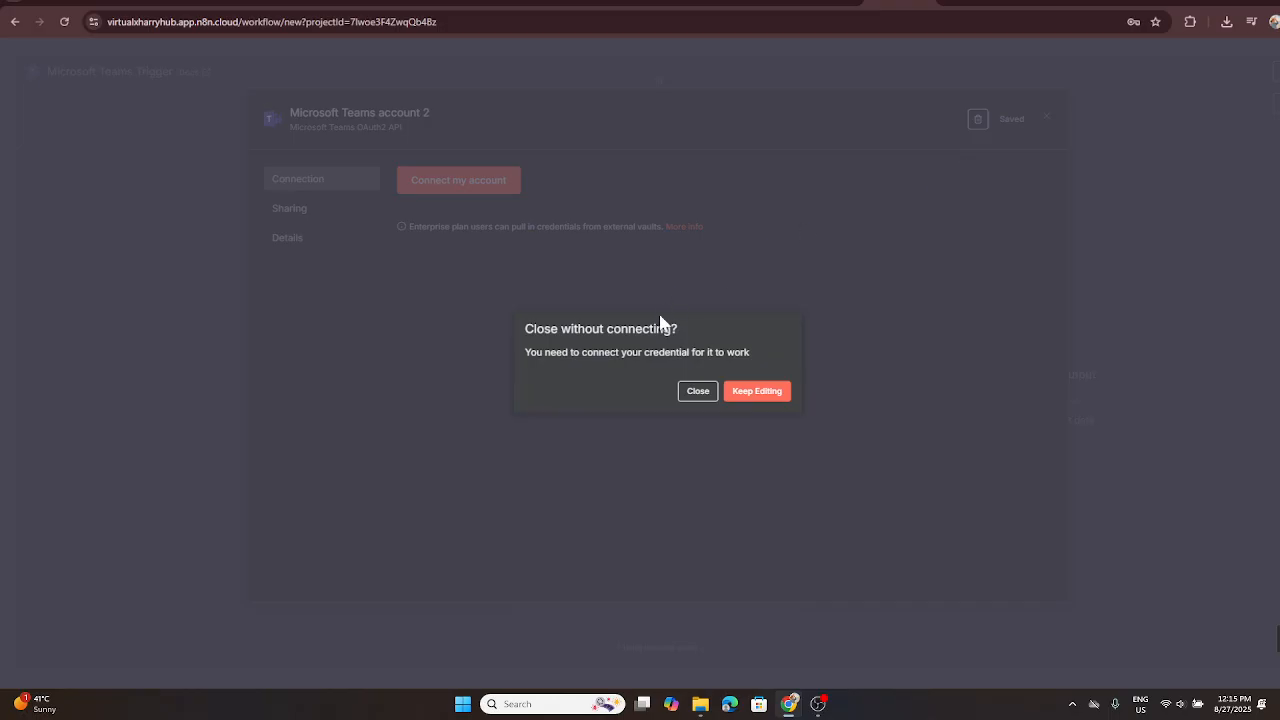
left_click(697, 390)
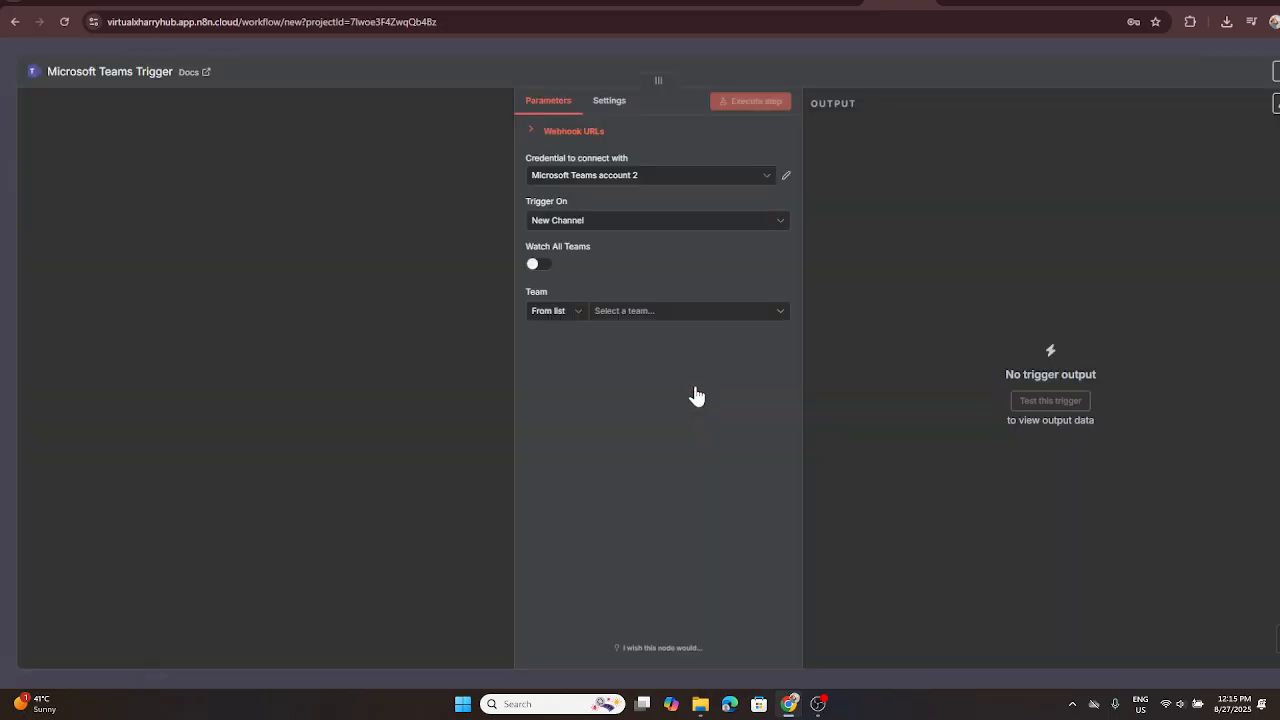
mouse_move(617, 185)
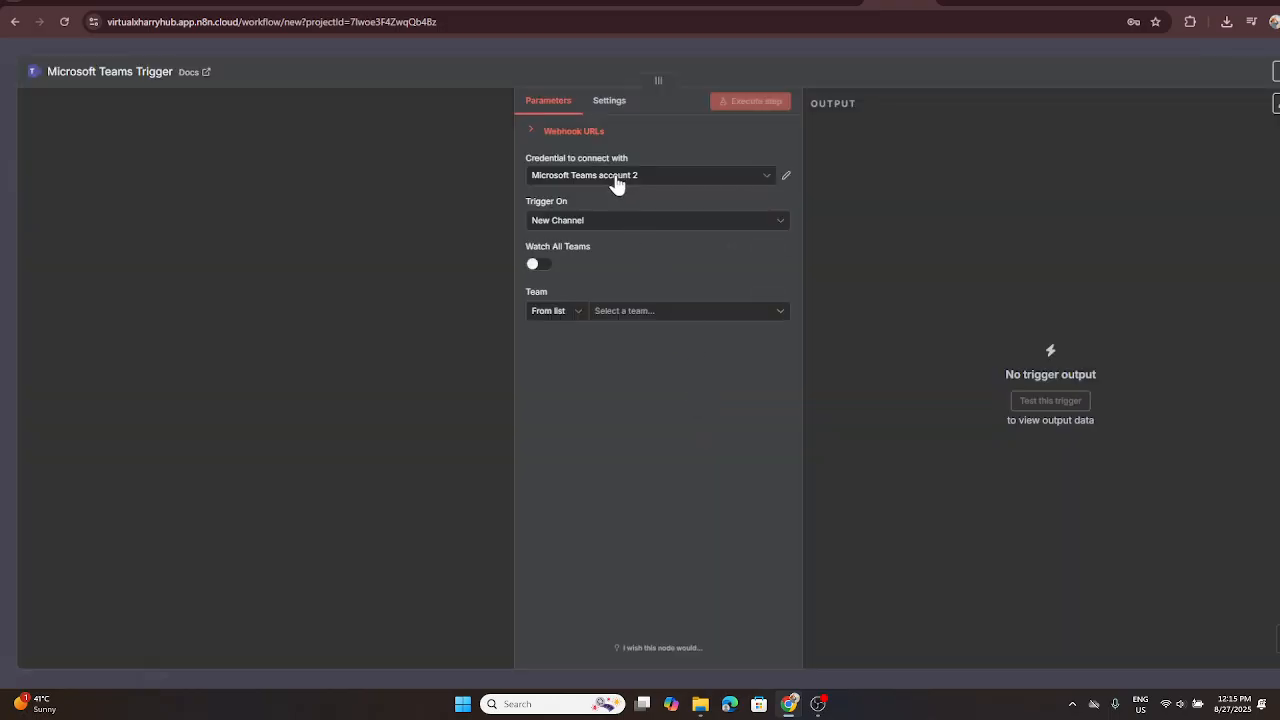
mouse_move(575, 181)
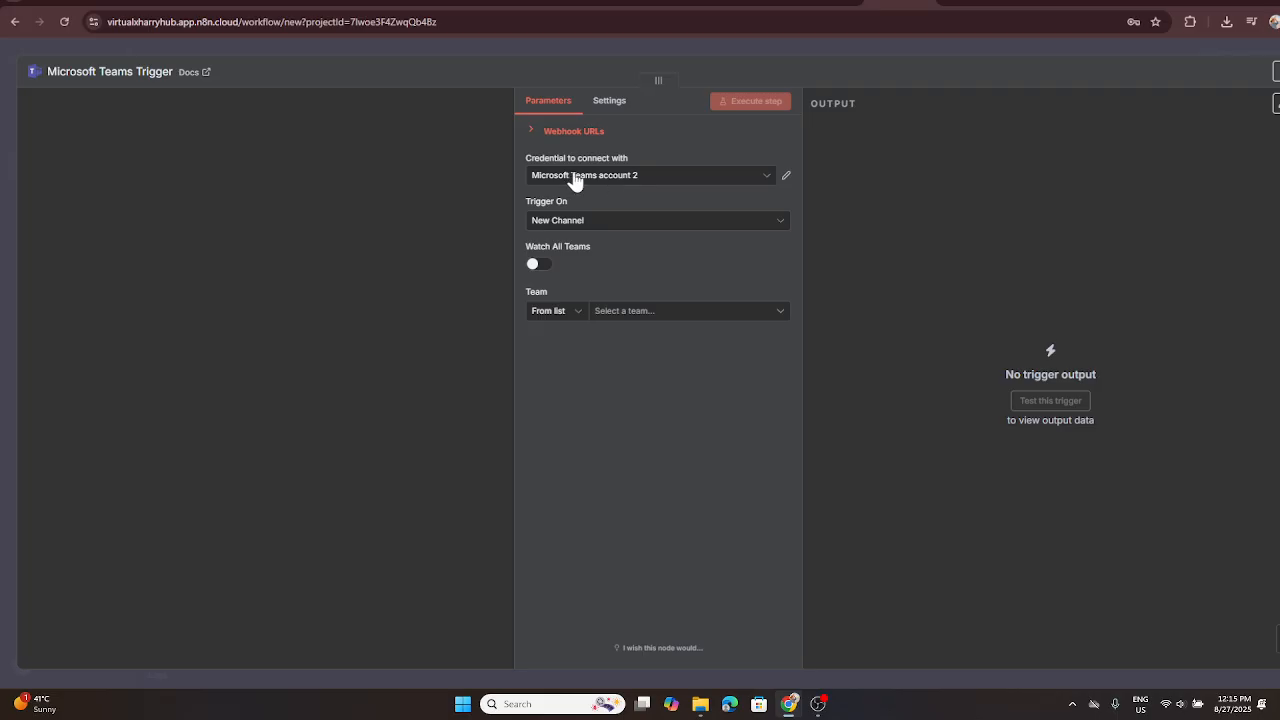
- Open the 'Credential to connect with' dropdown listing Microsoft Teams account and account 2
left_click(650, 175)
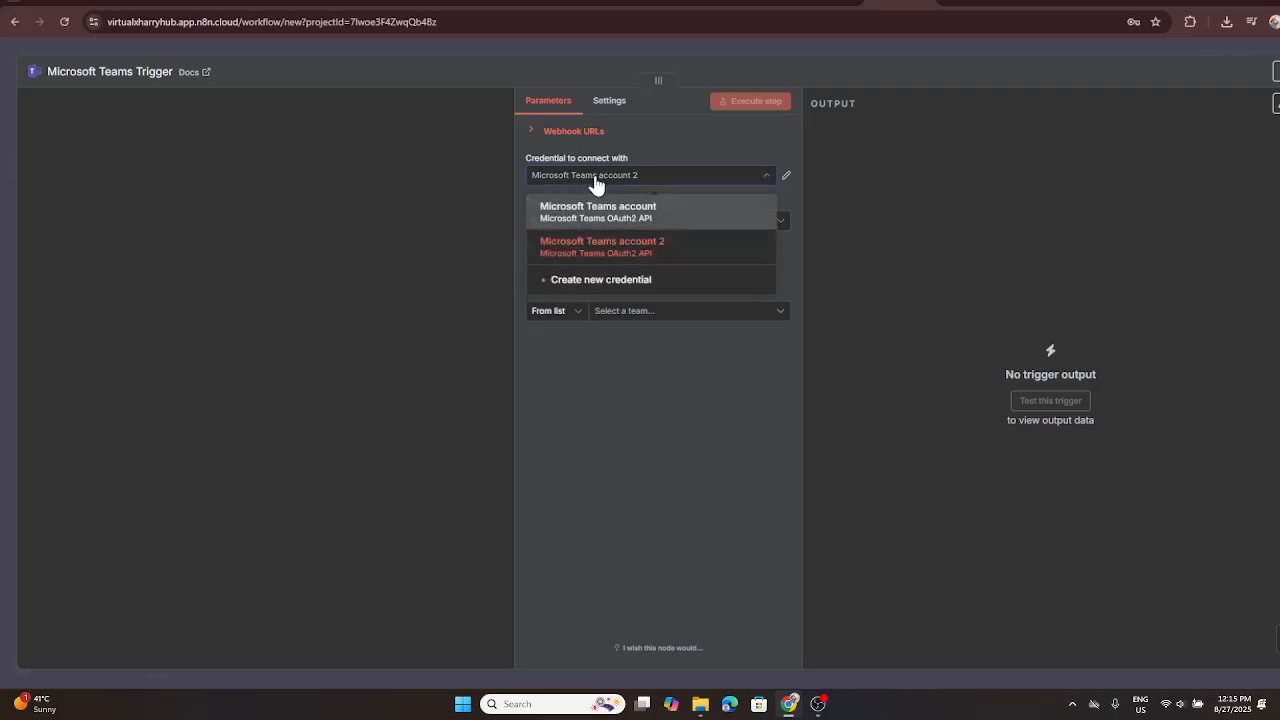